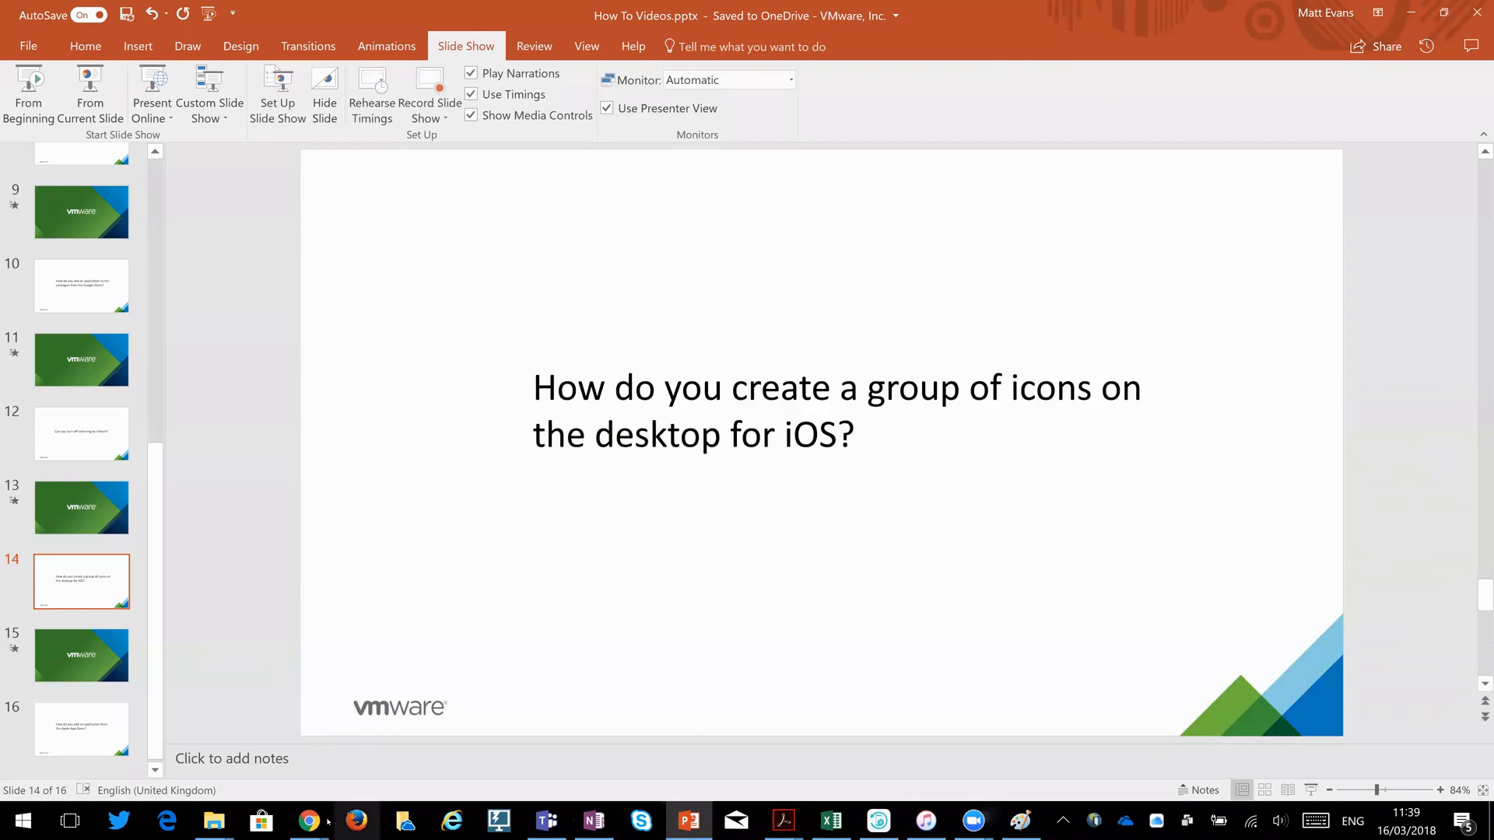
Reach Devices > Profiles & Resources > Profiles in the console and bring up the Add choices.
left_click(308, 820)
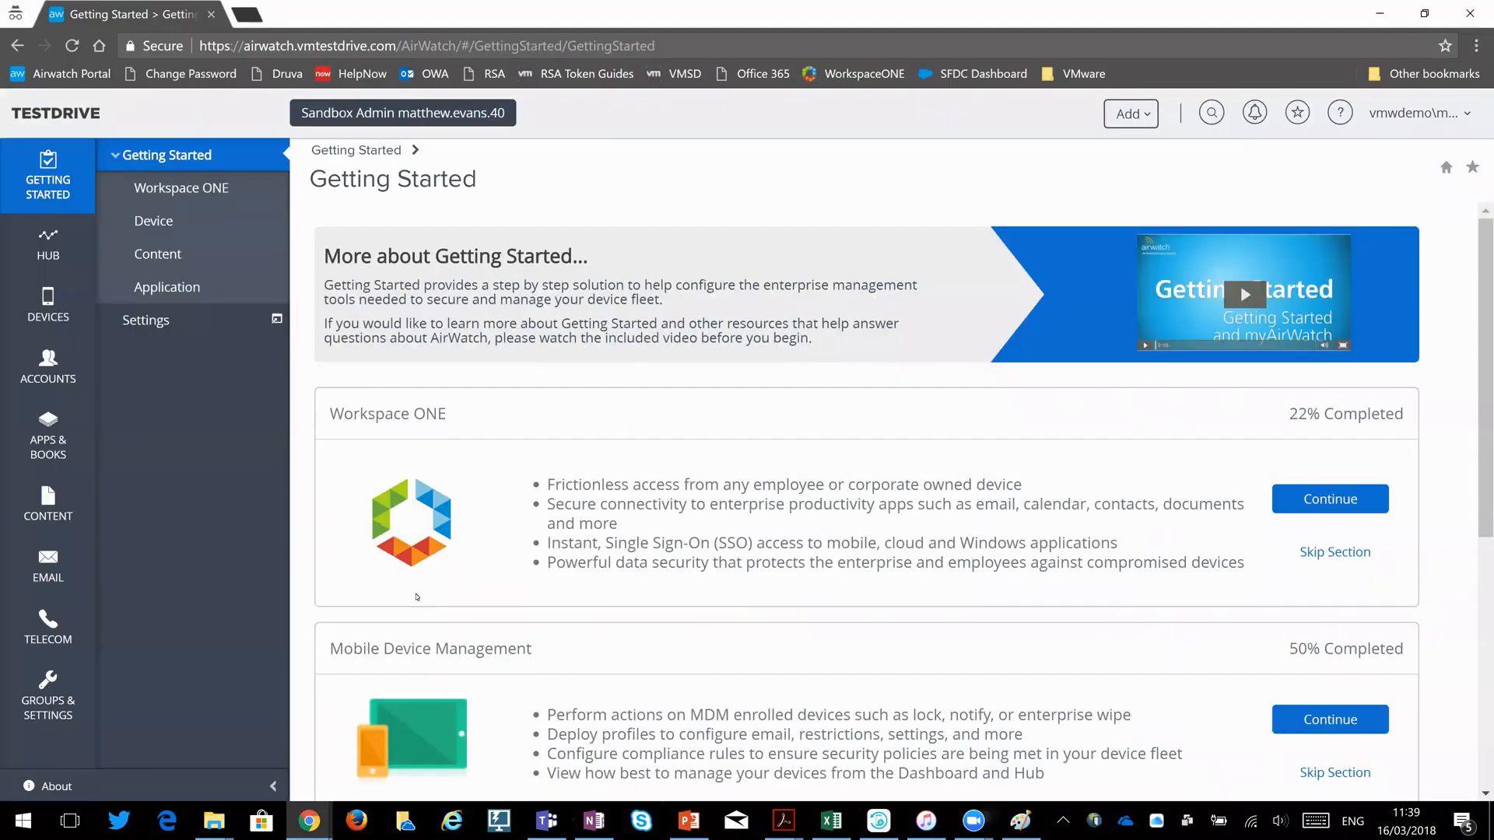
left_click(48, 304)
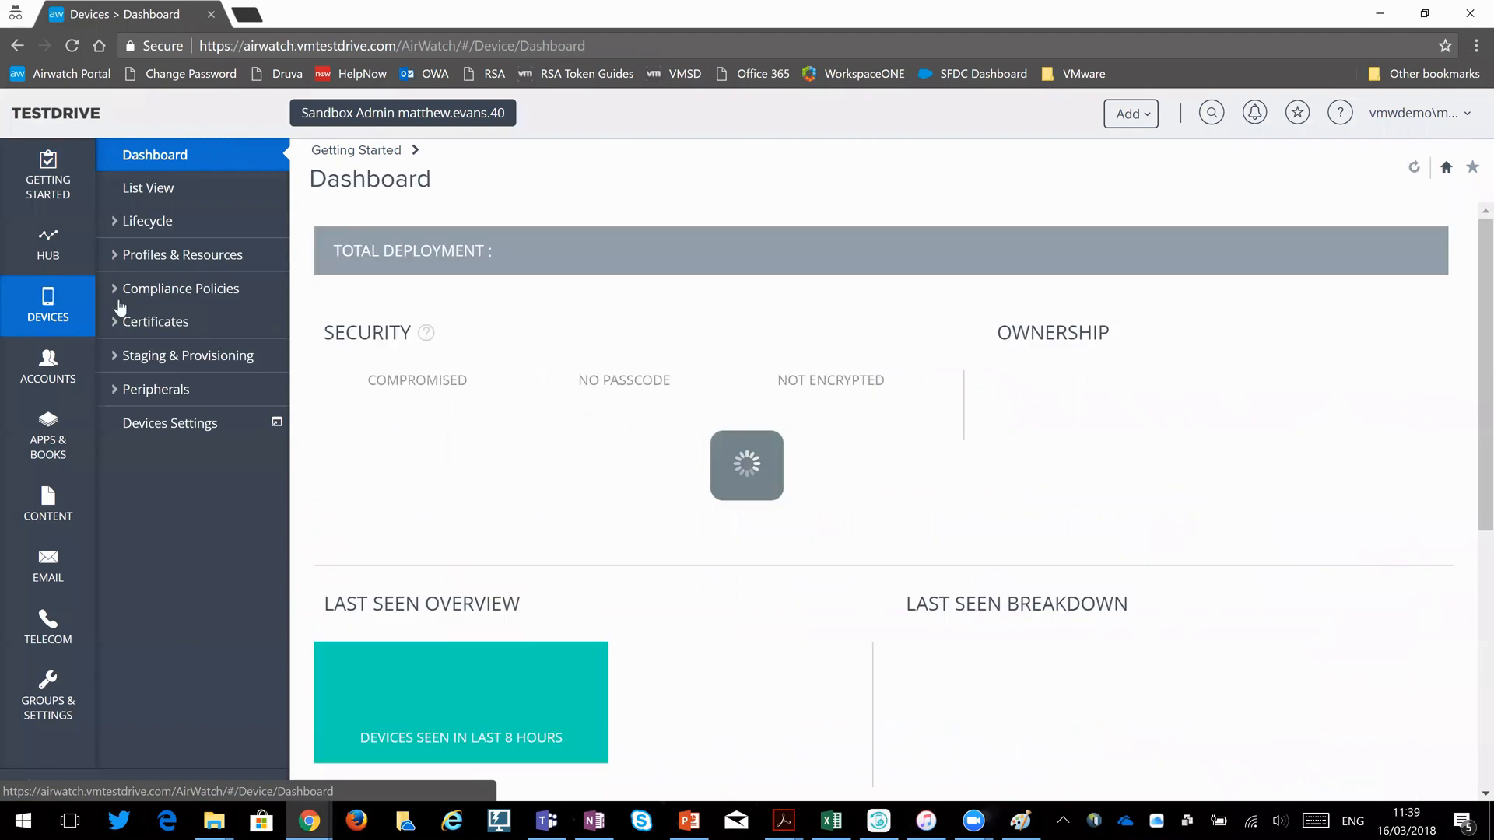
left_click(182, 253)
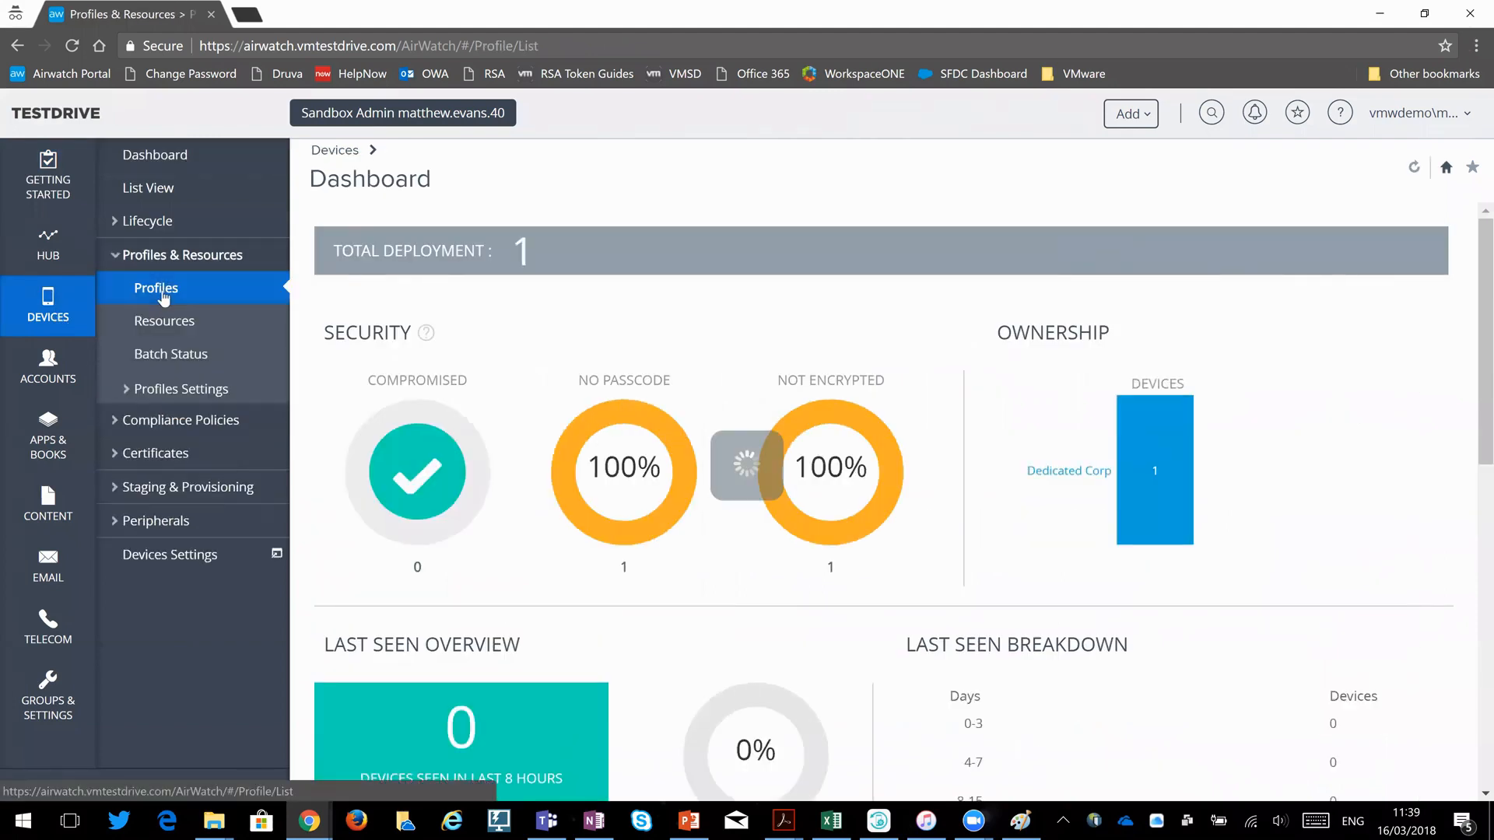
left_click(155, 287)
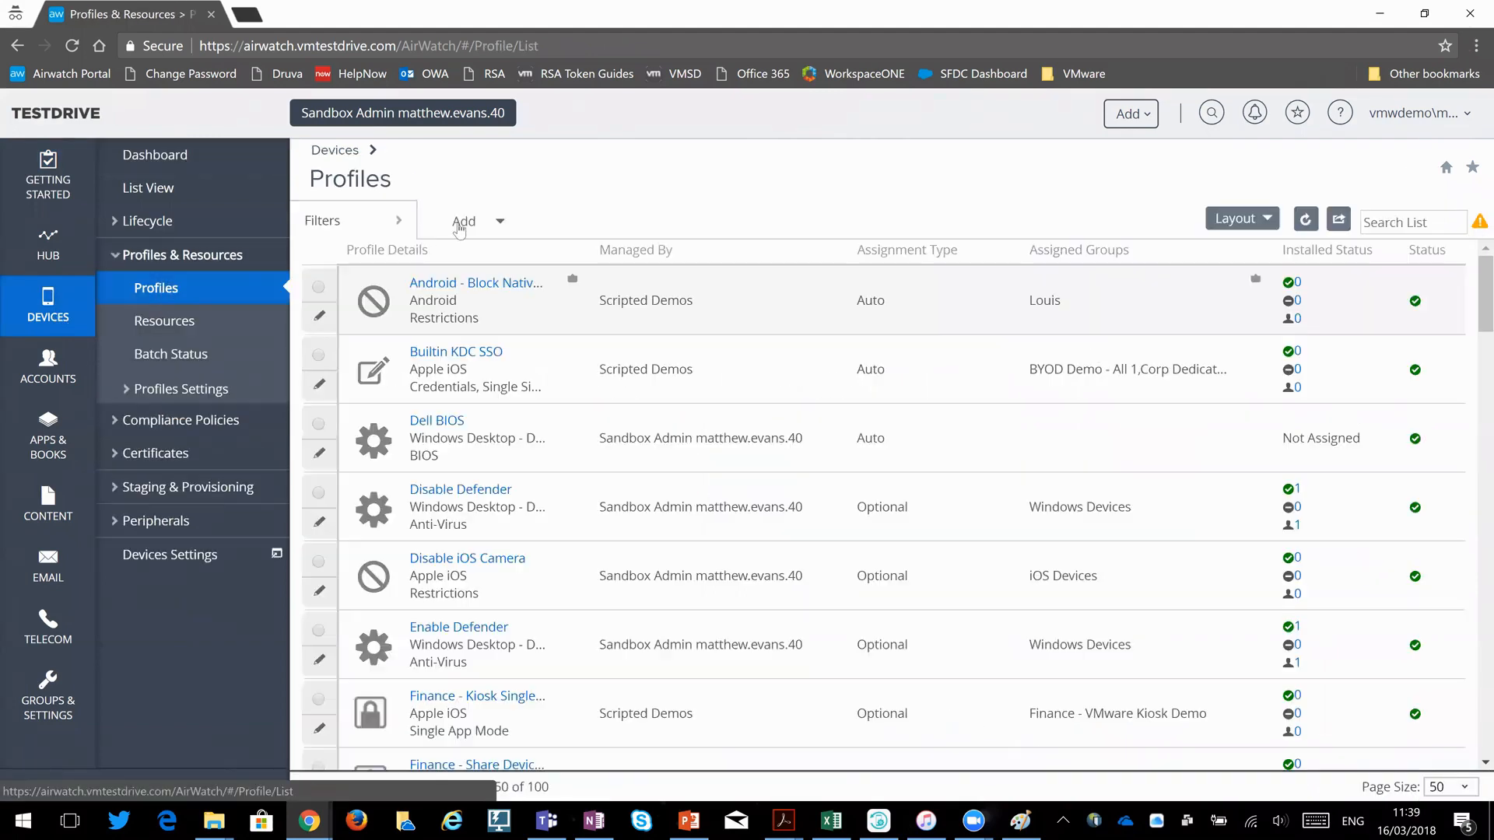
left_click(464, 221)
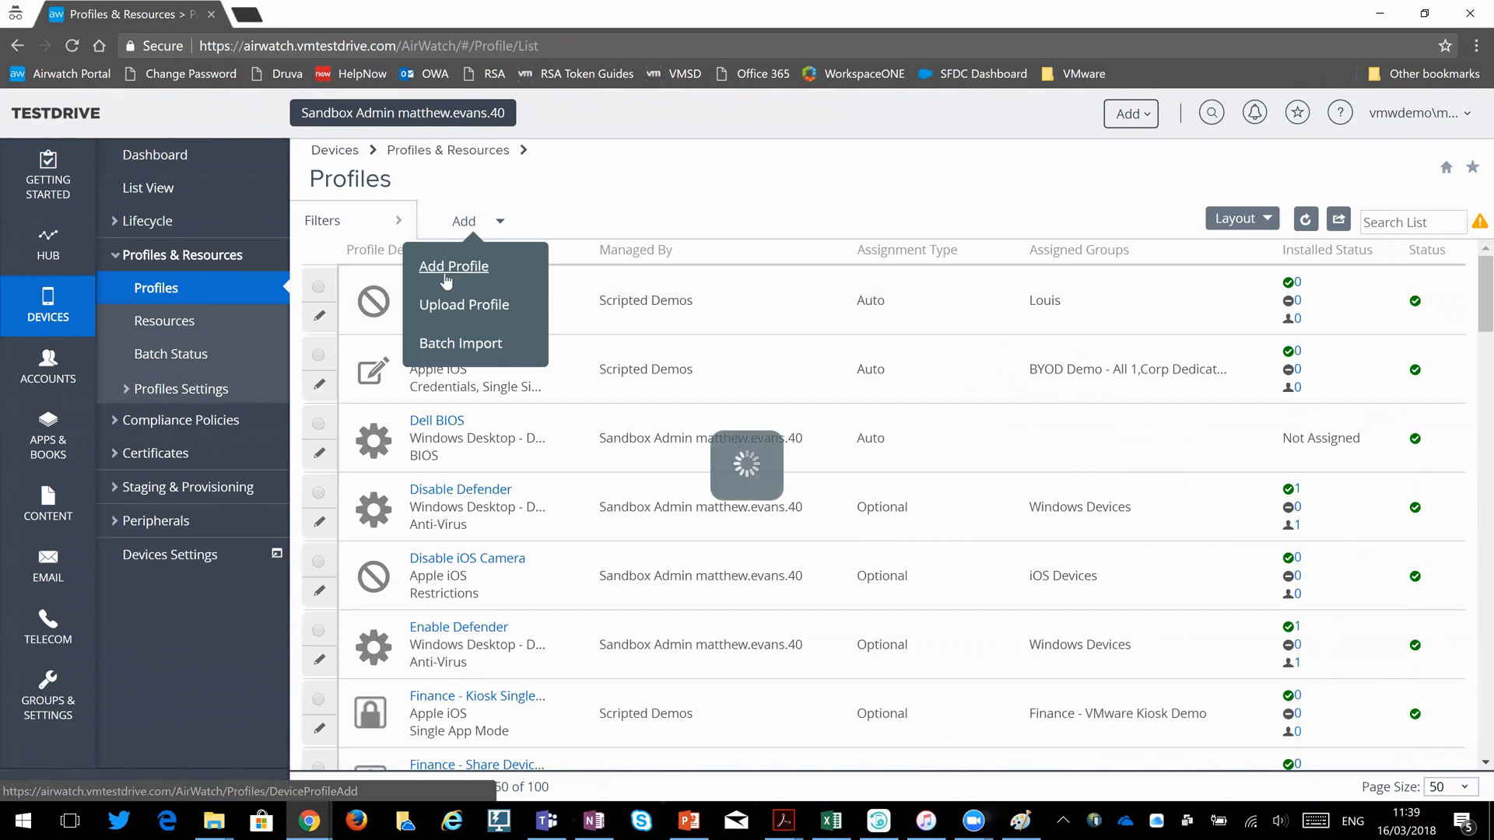
Create an Apple iOS profile named 'Homescreen Folder' and go to its Home Screen Layout payload.
left_click(453, 266)
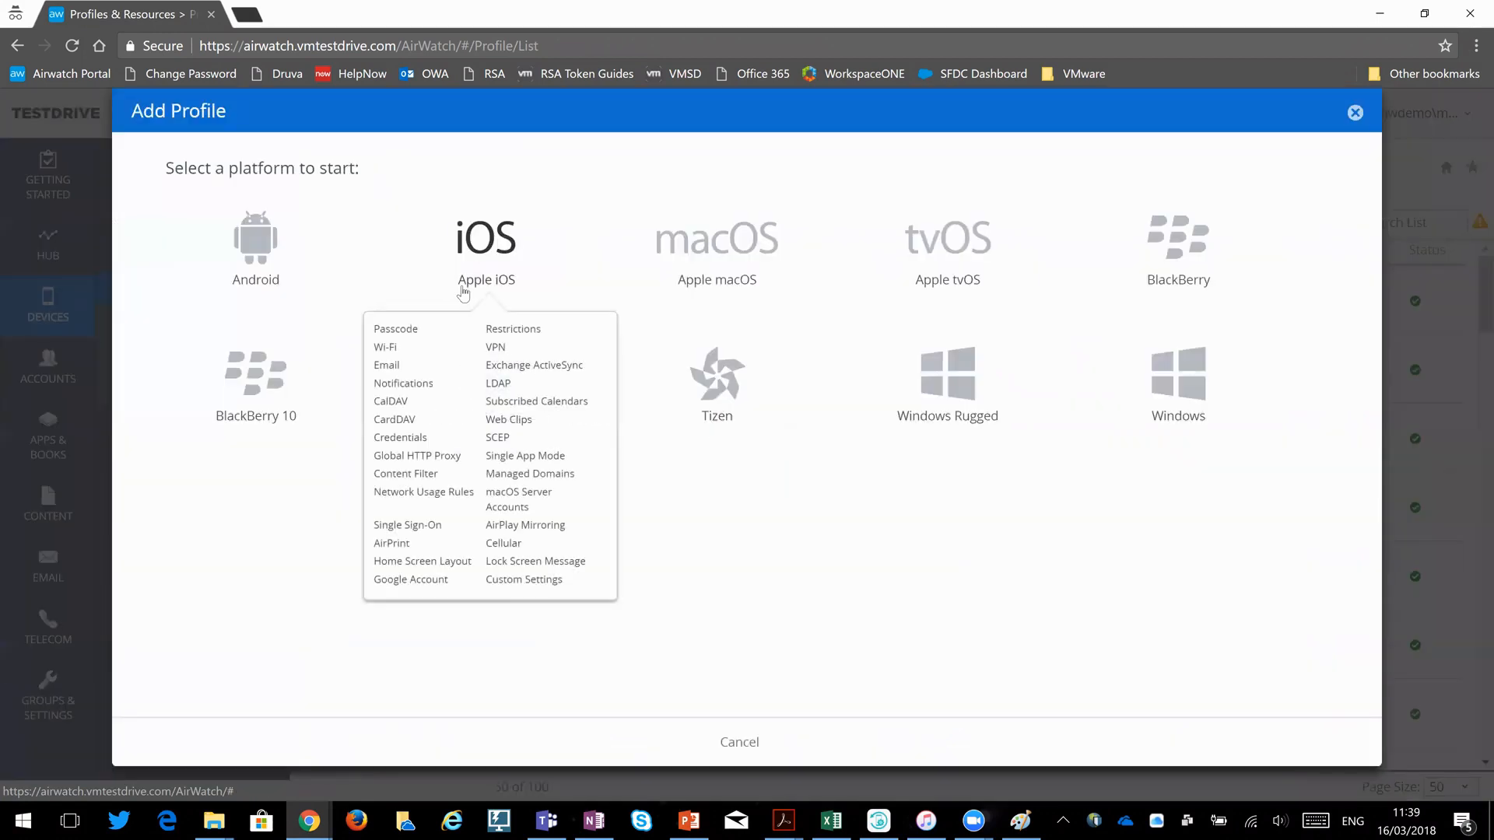
mouse_move(482, 267)
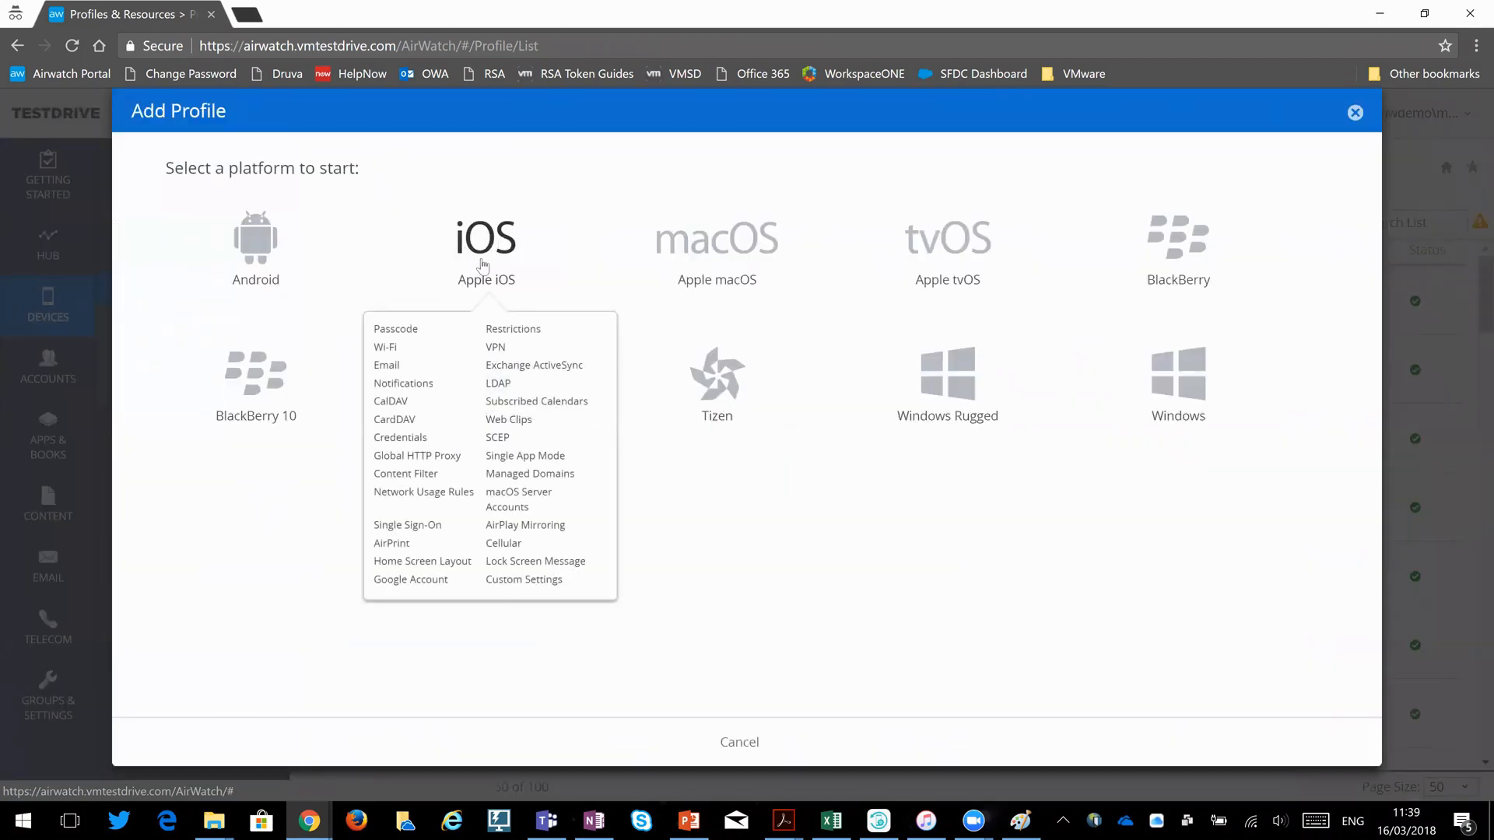
mouse_move(499, 240)
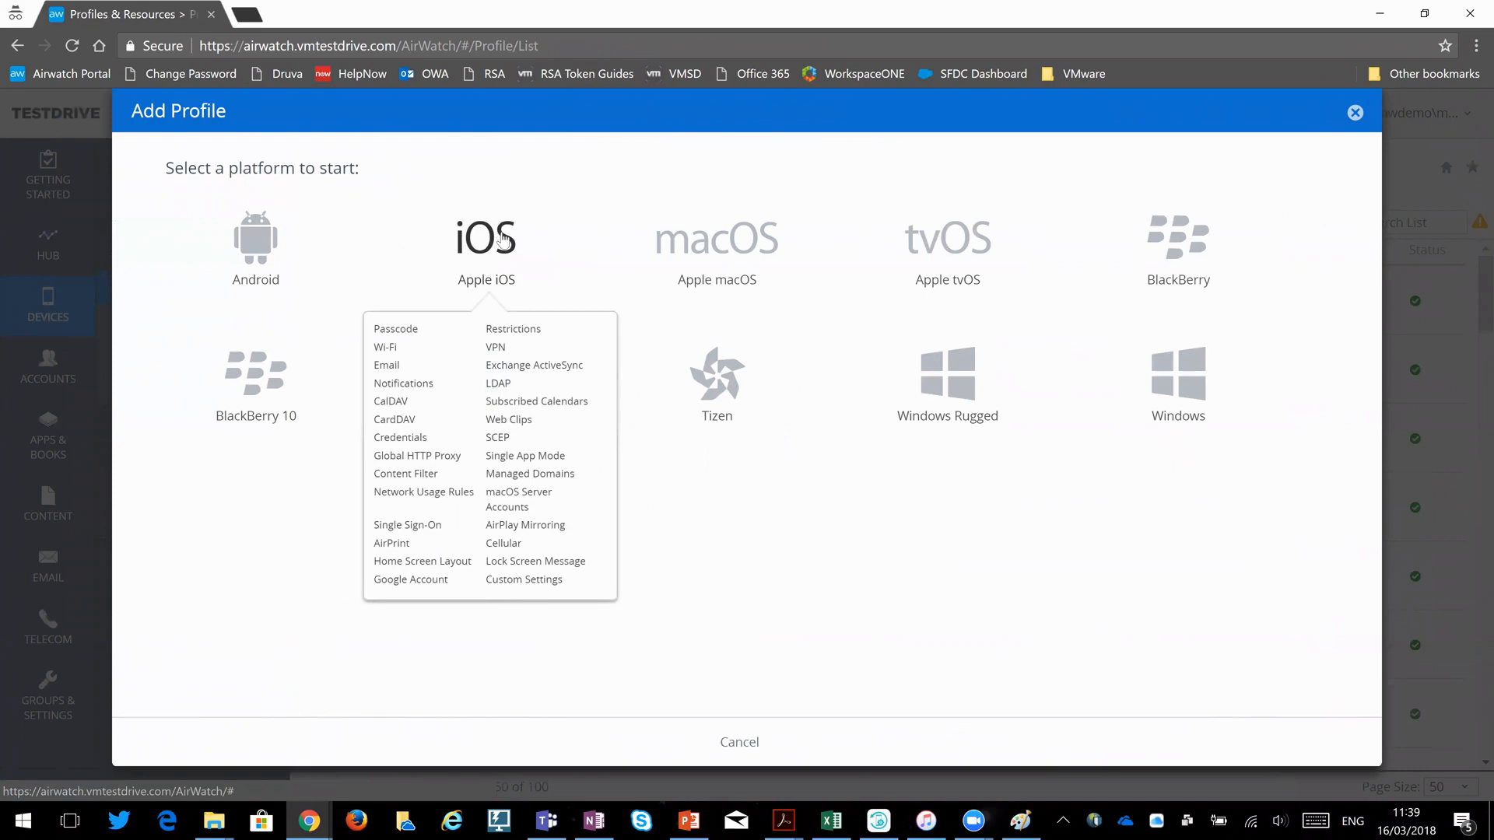
left_click(485, 238)
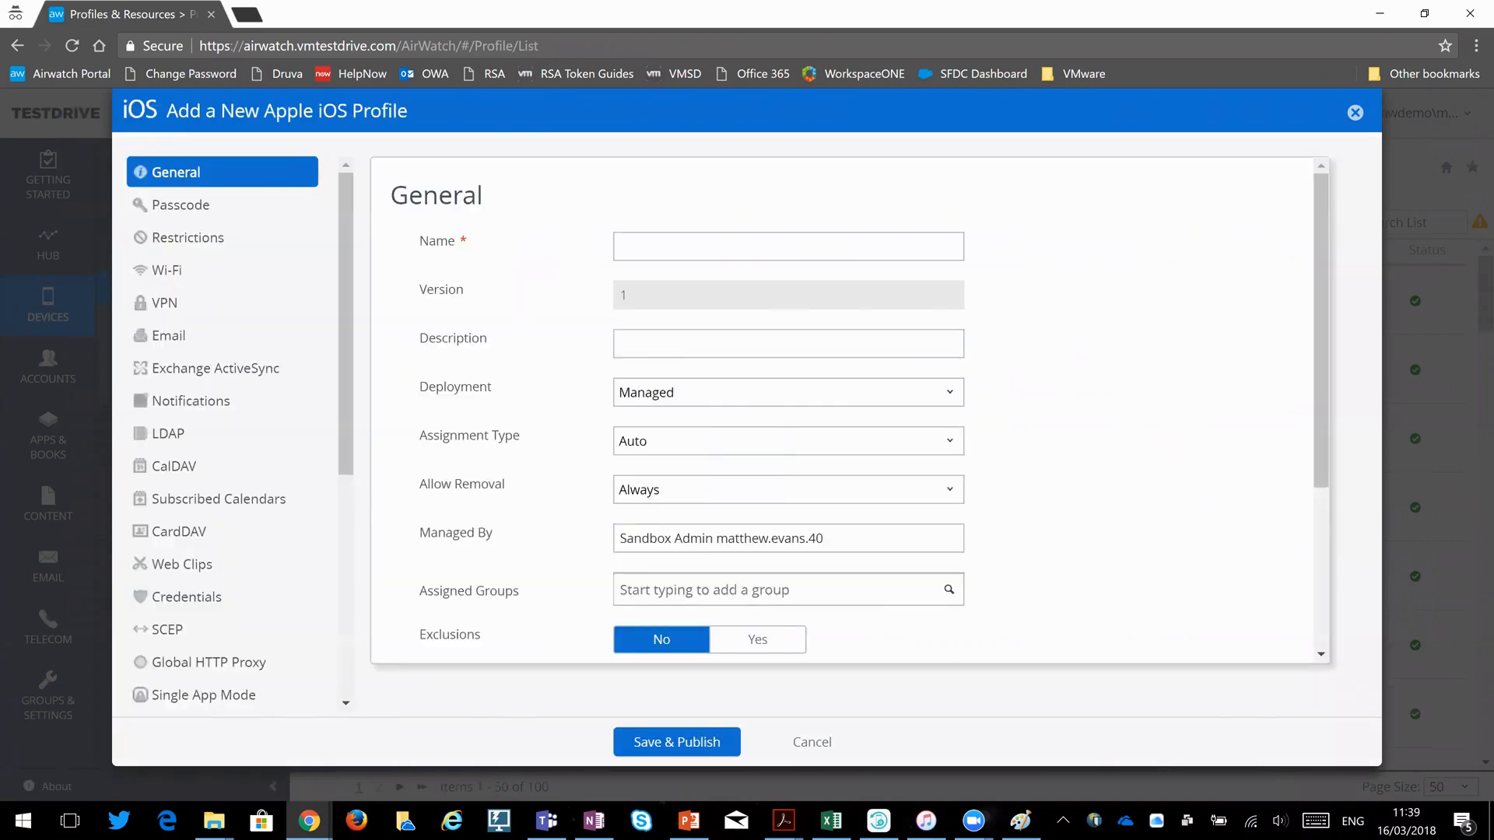
type("Hom")
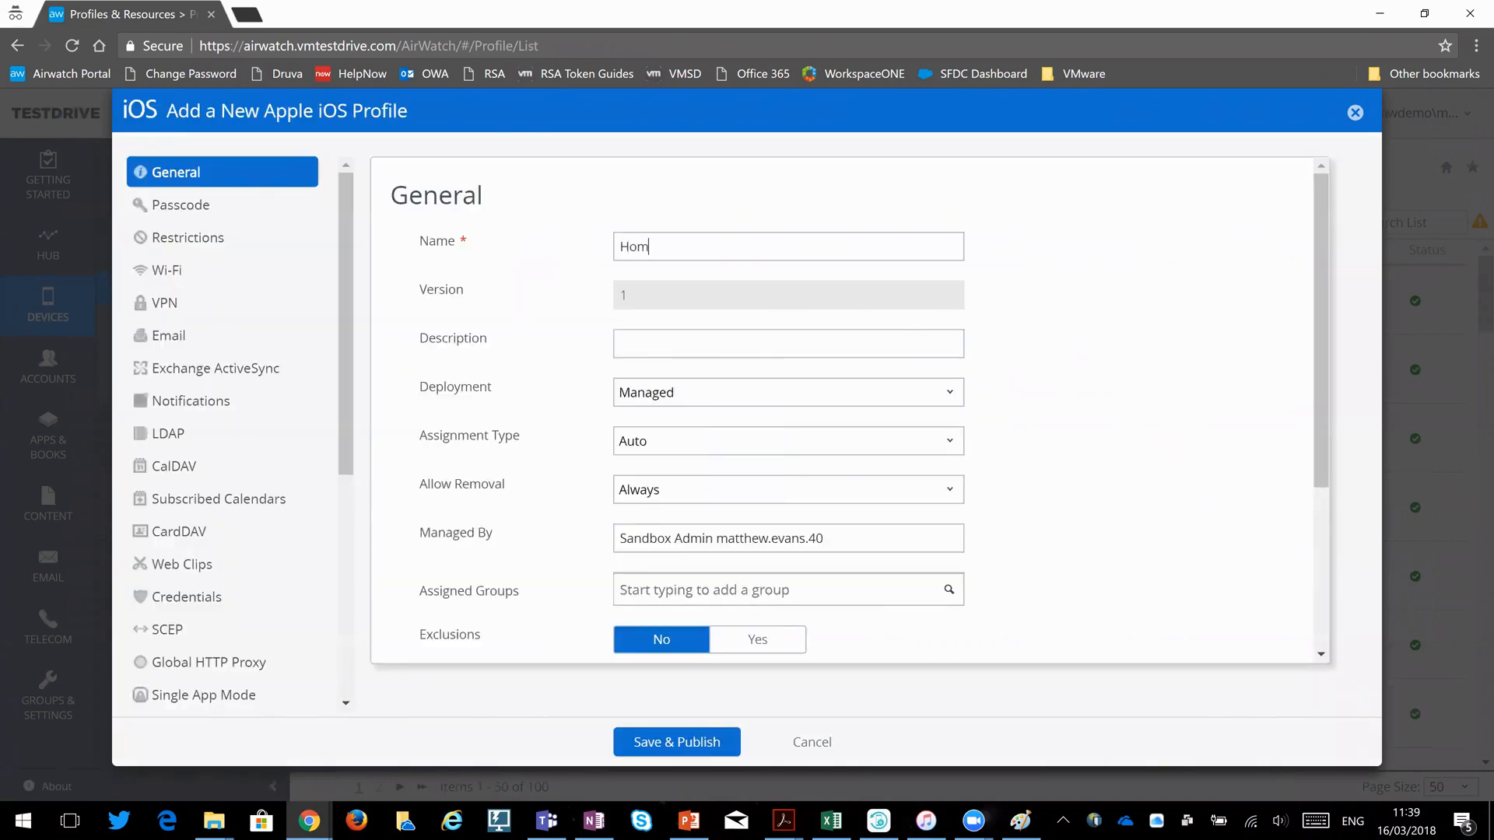
type("escreen Folder")
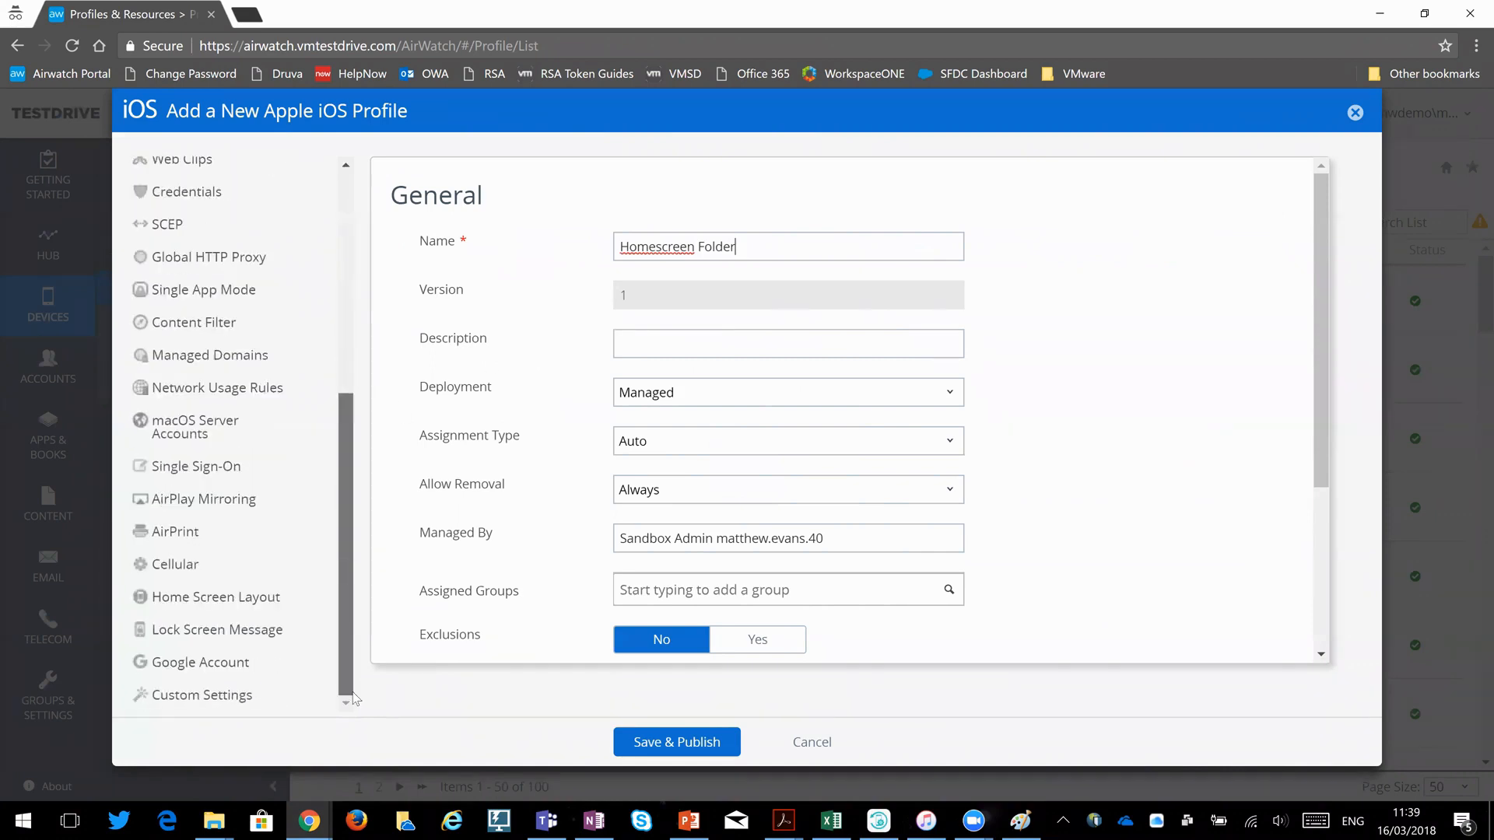
left_click(216, 596)
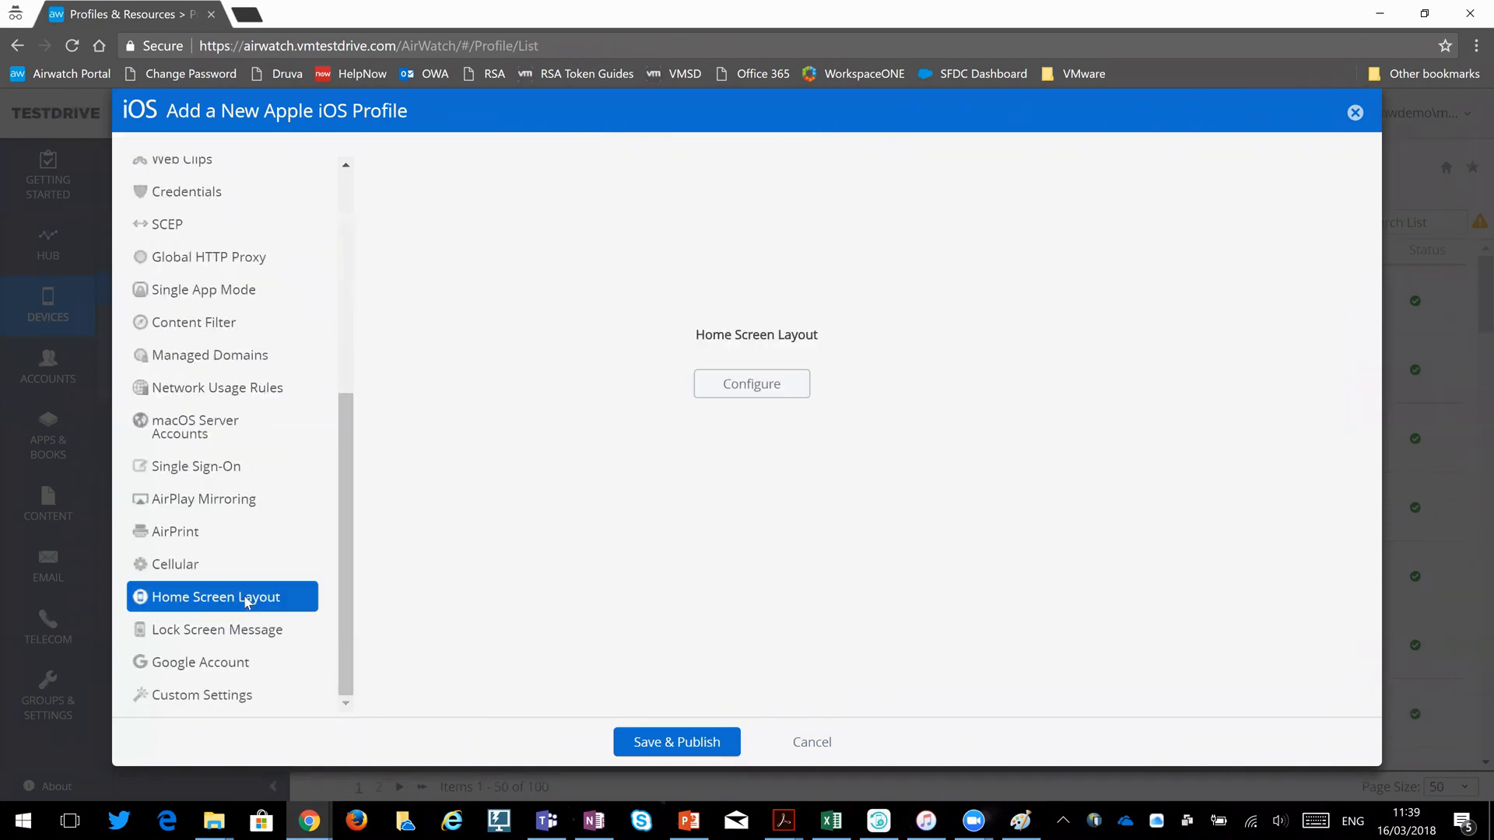
Configure the layout with a Page 1 holding a new folder renamed 'Vmware'.
left_click(750, 383)
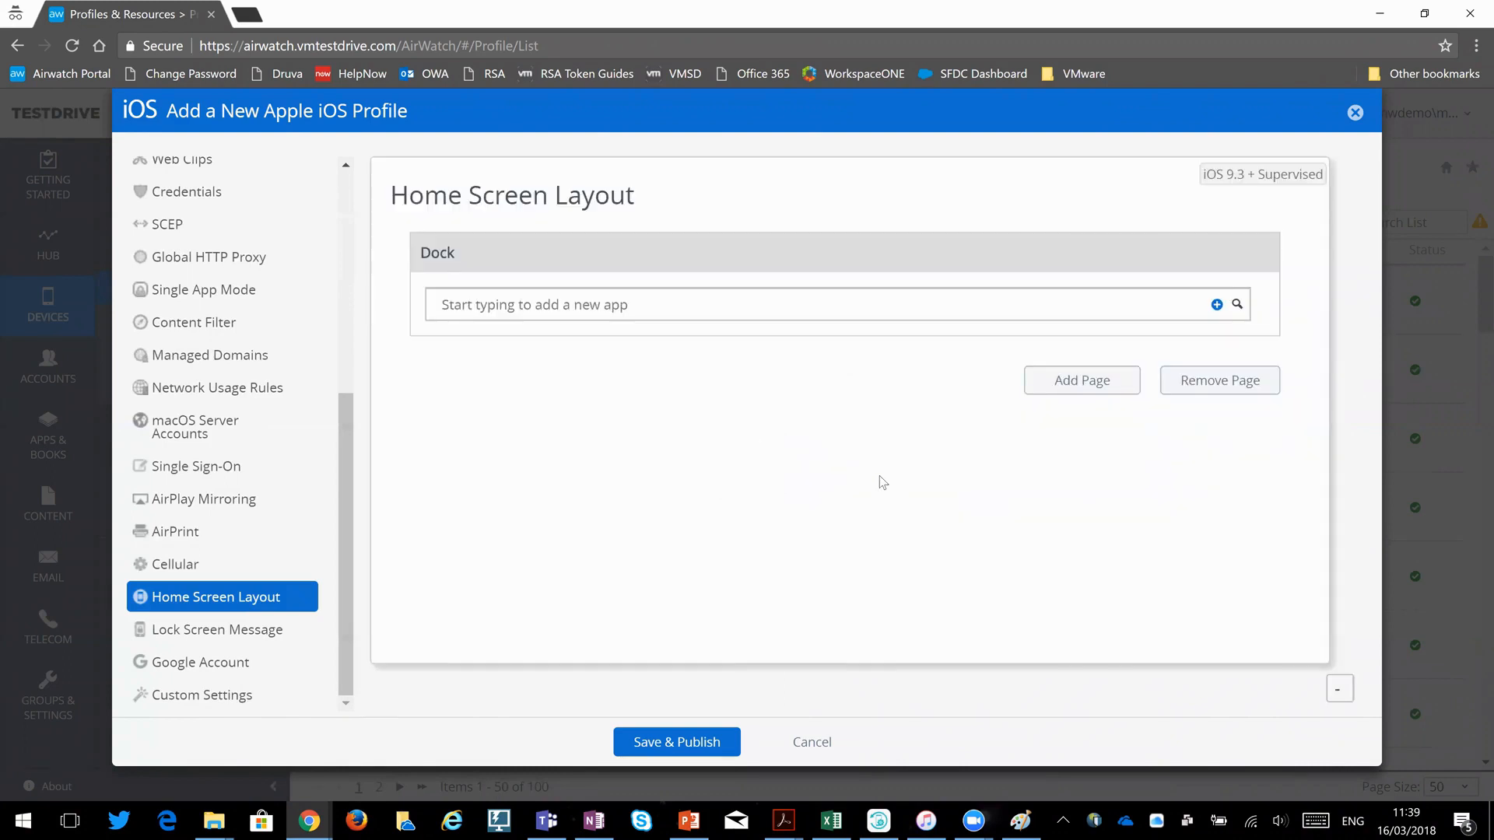
left_click(1080, 379)
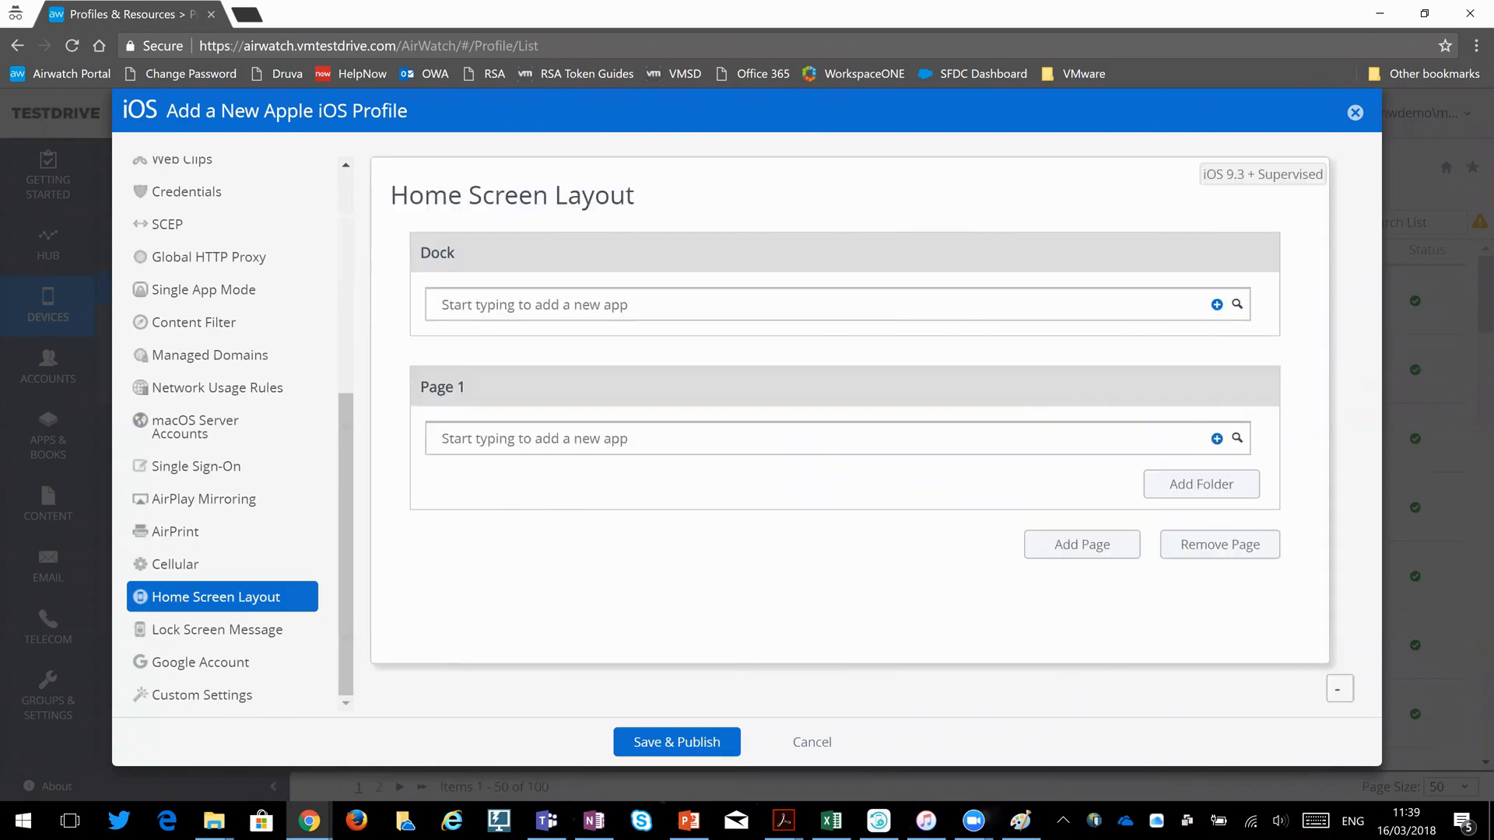
mouse_move(897, 487)
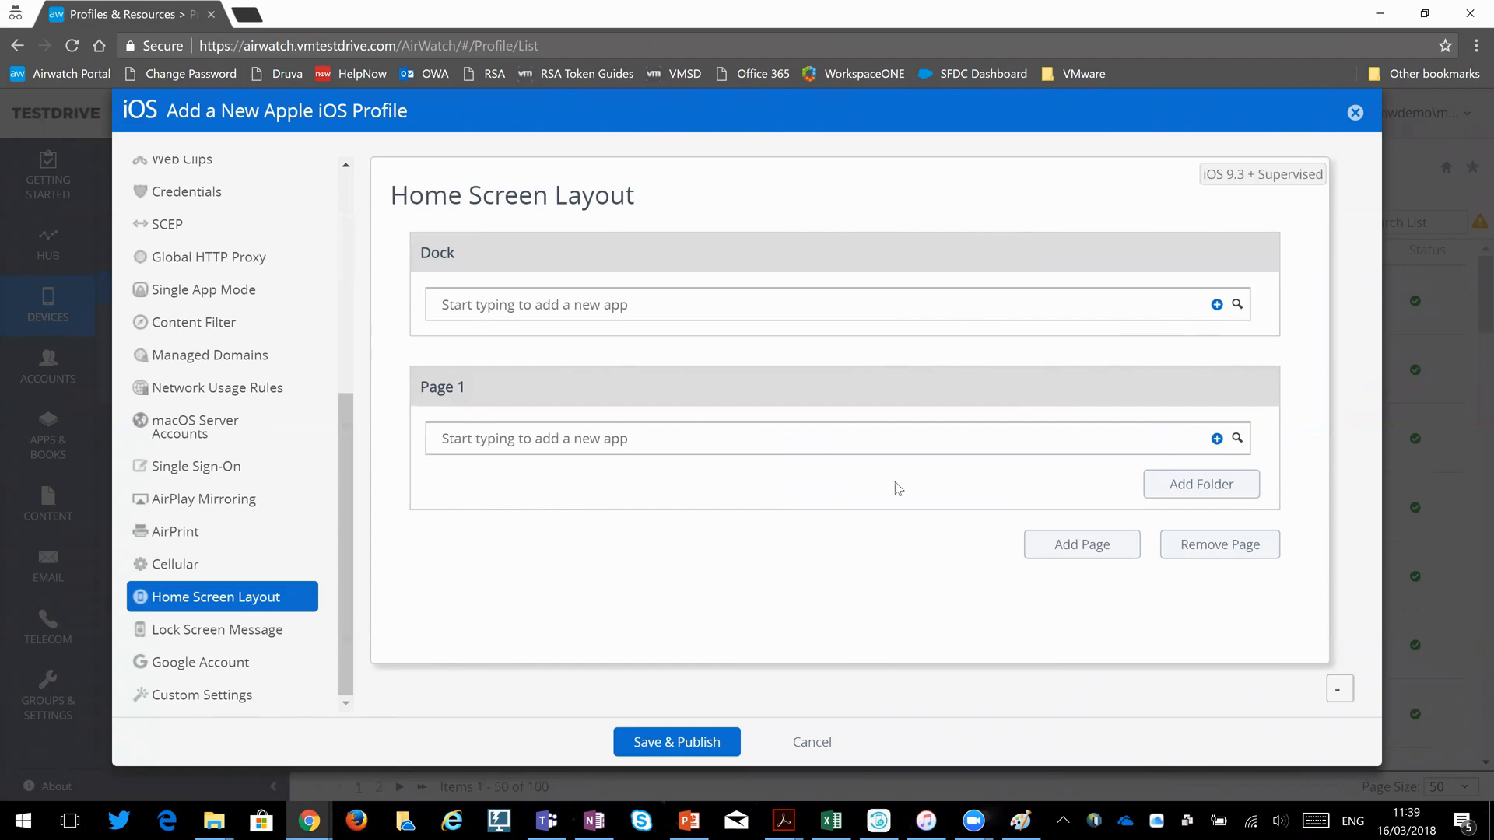
mouse_move(1105, 537)
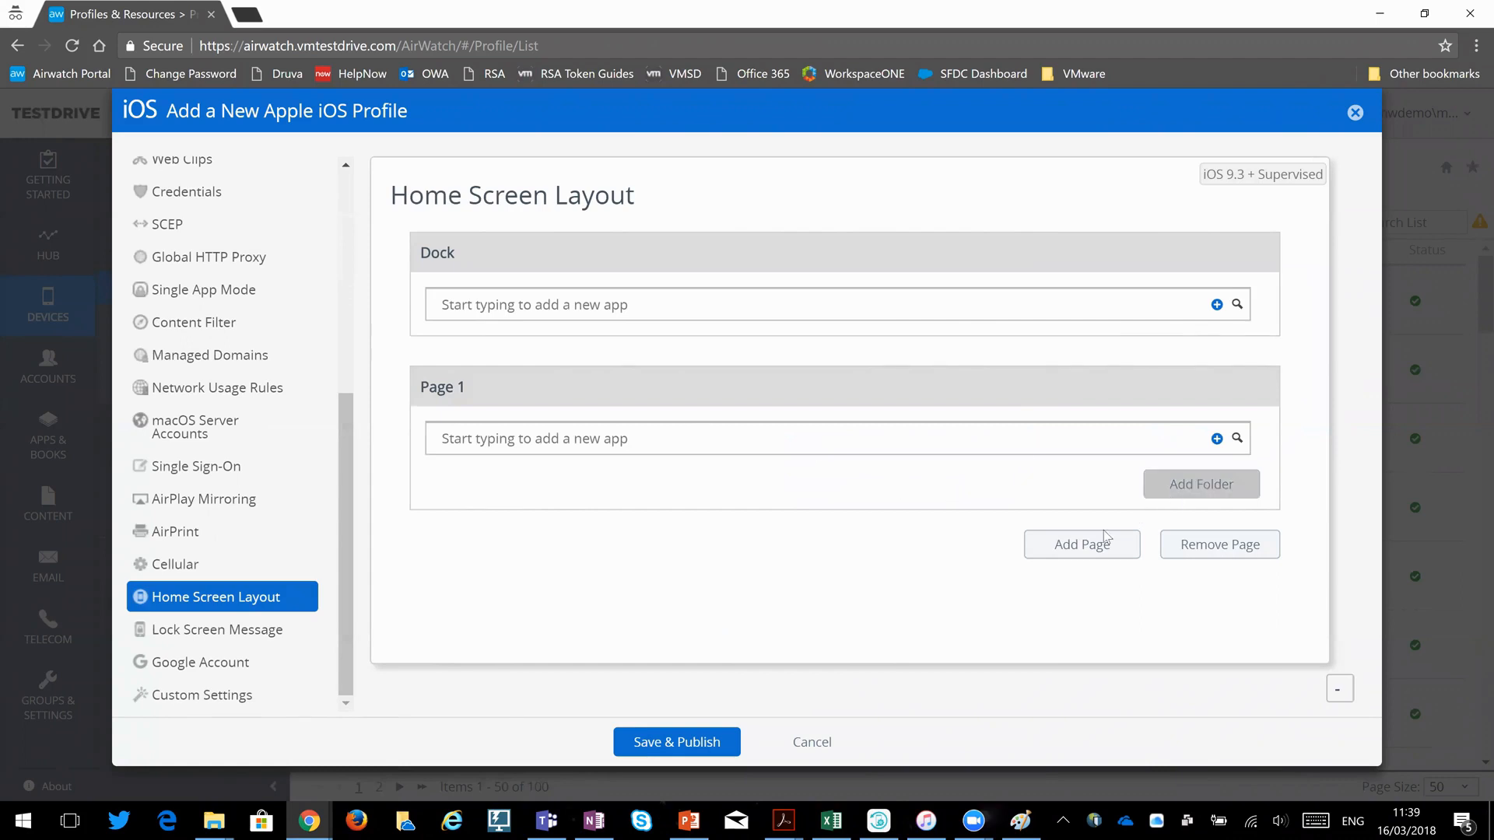
left_click(1200, 483)
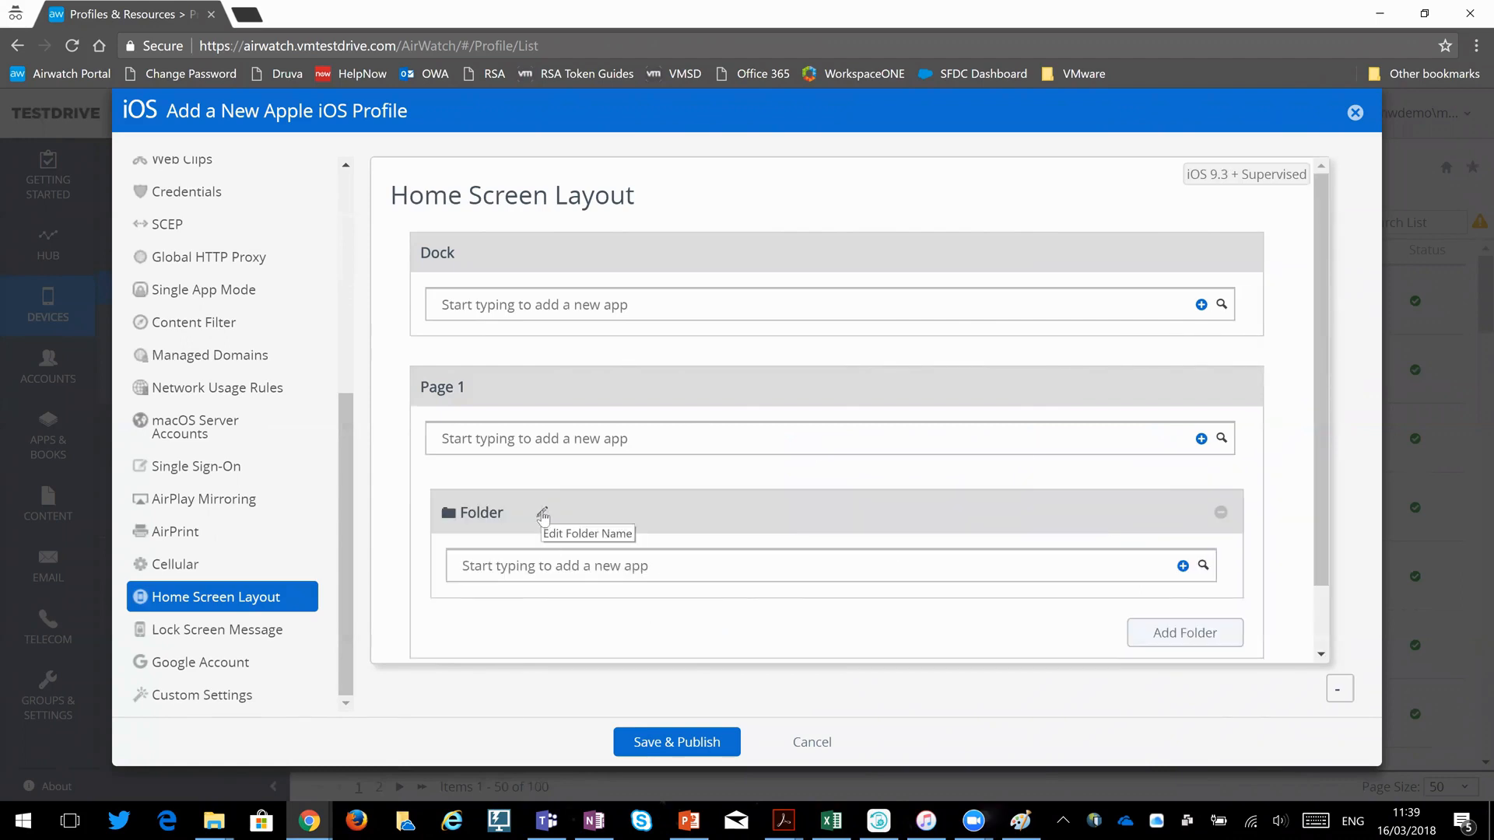
left_click(541, 512)
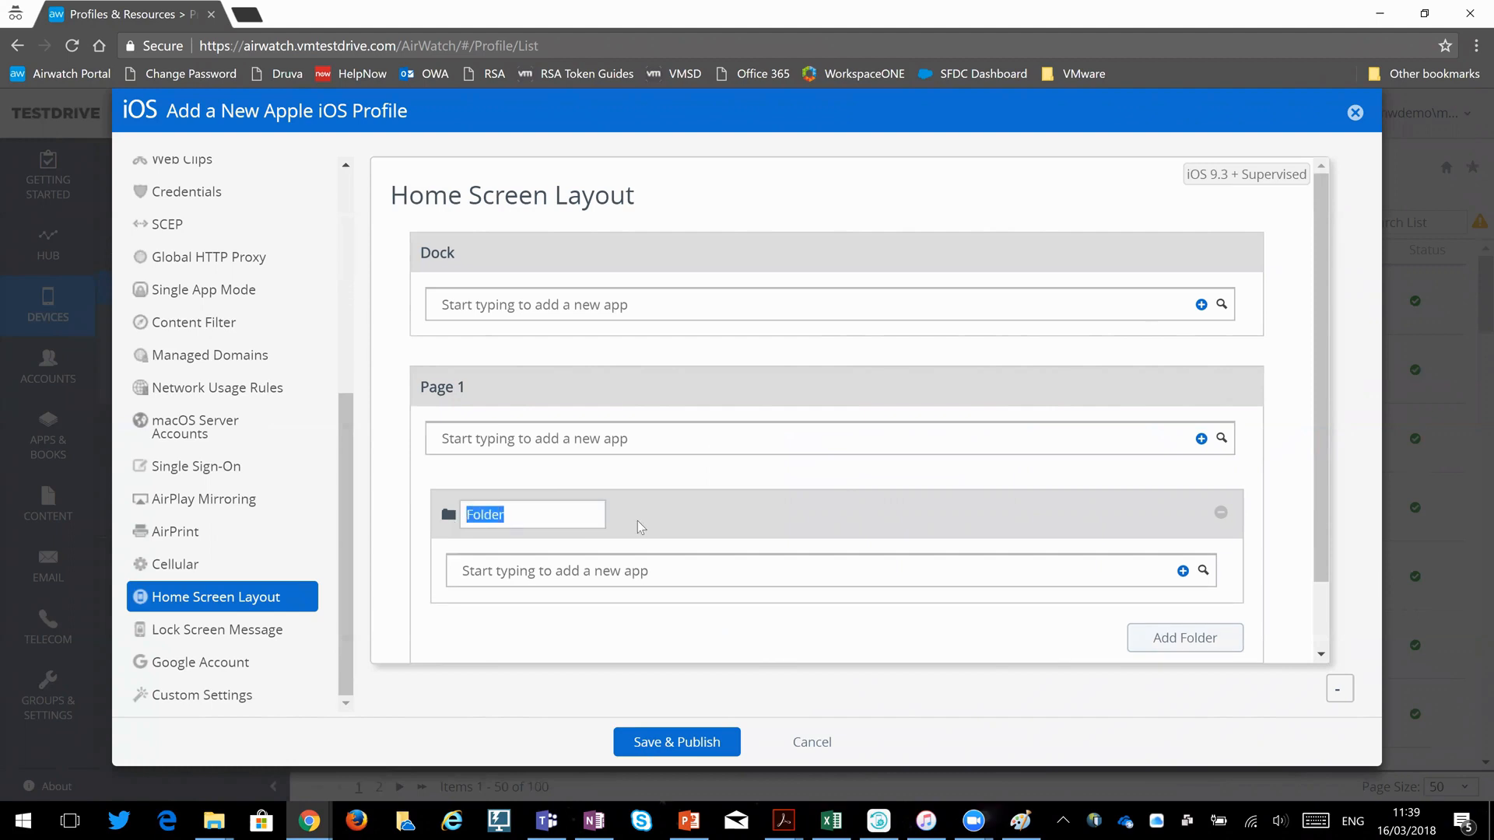
type("Vmware")
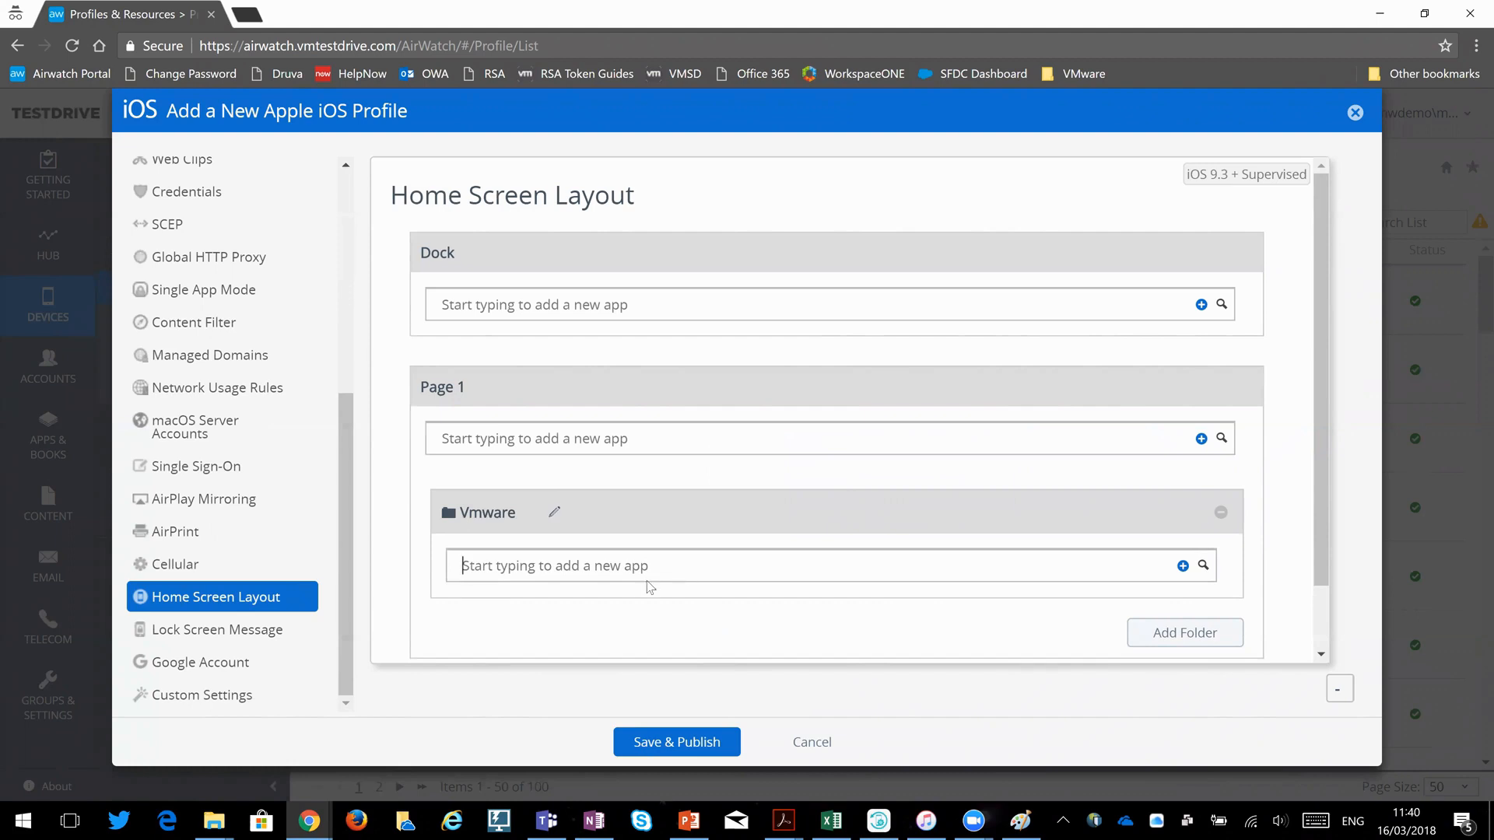
Search 'vmware' in the folder's app field and add VMware Browser alongside VMware Boxer.
type("vmware")
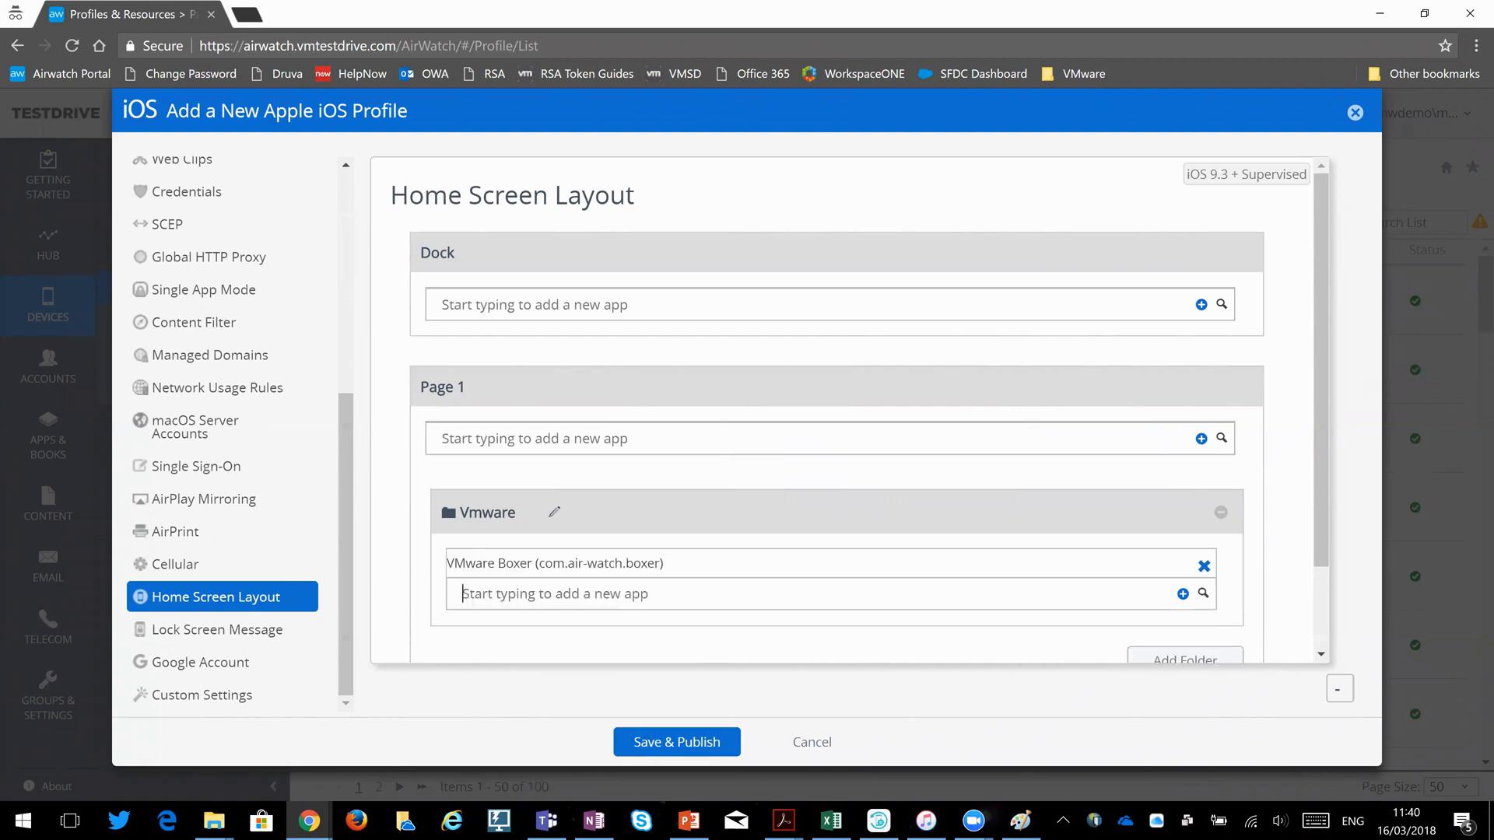
type("vmware")
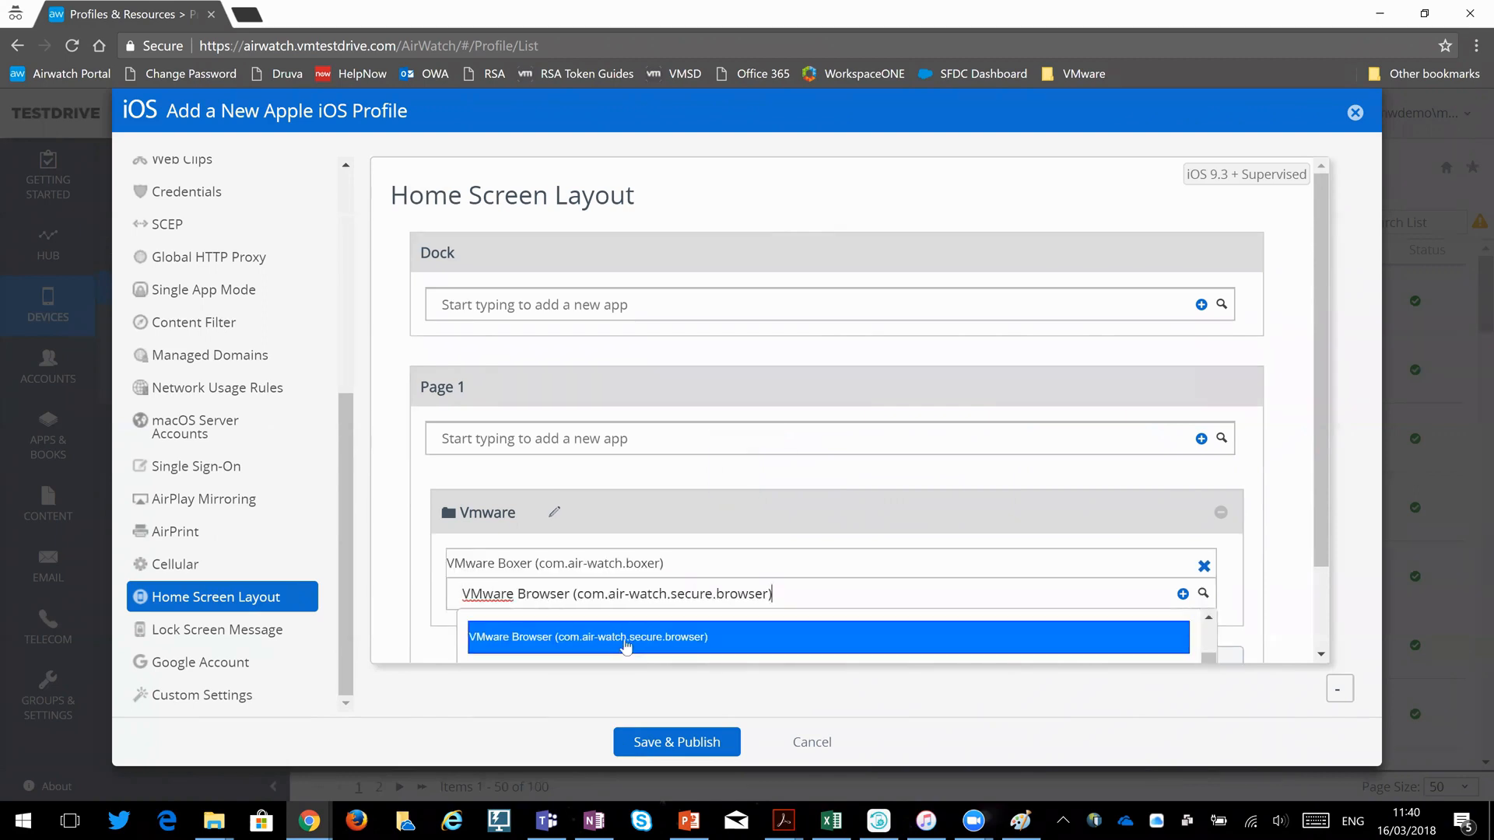
left_click(588, 636)
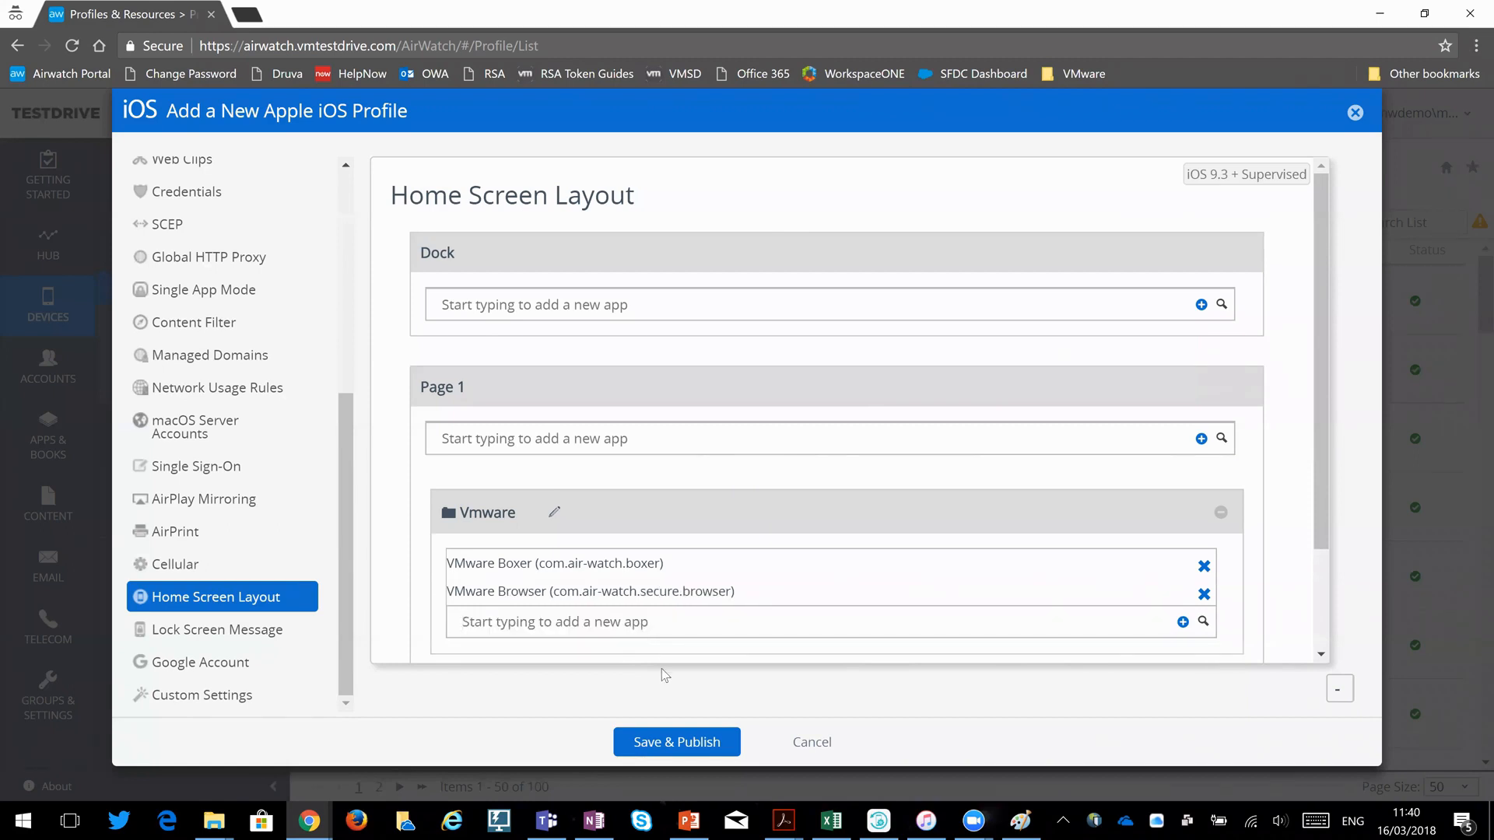
mouse_move(642, 668)
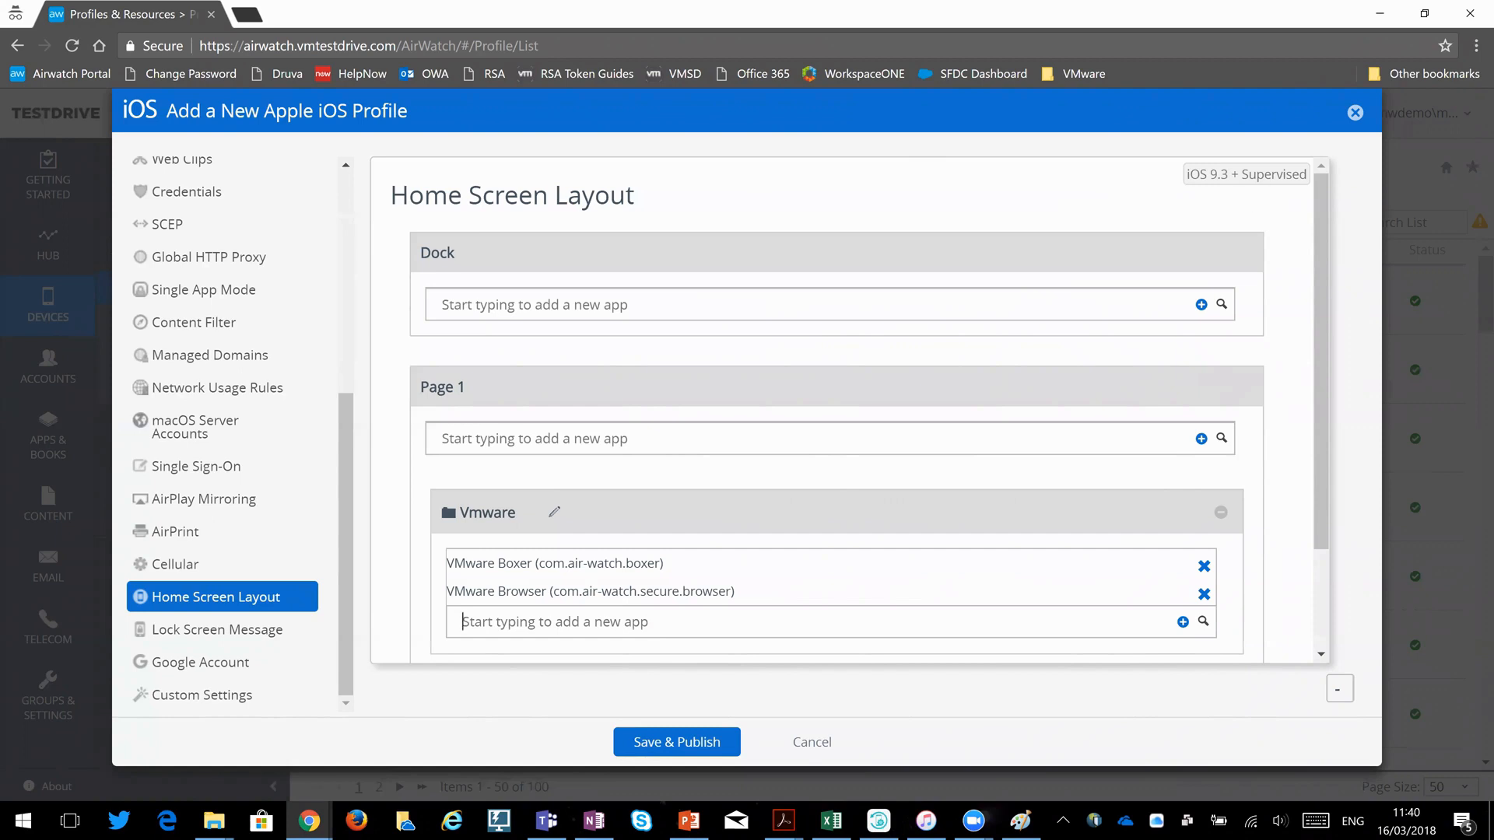
mouse_move(1256, 169)
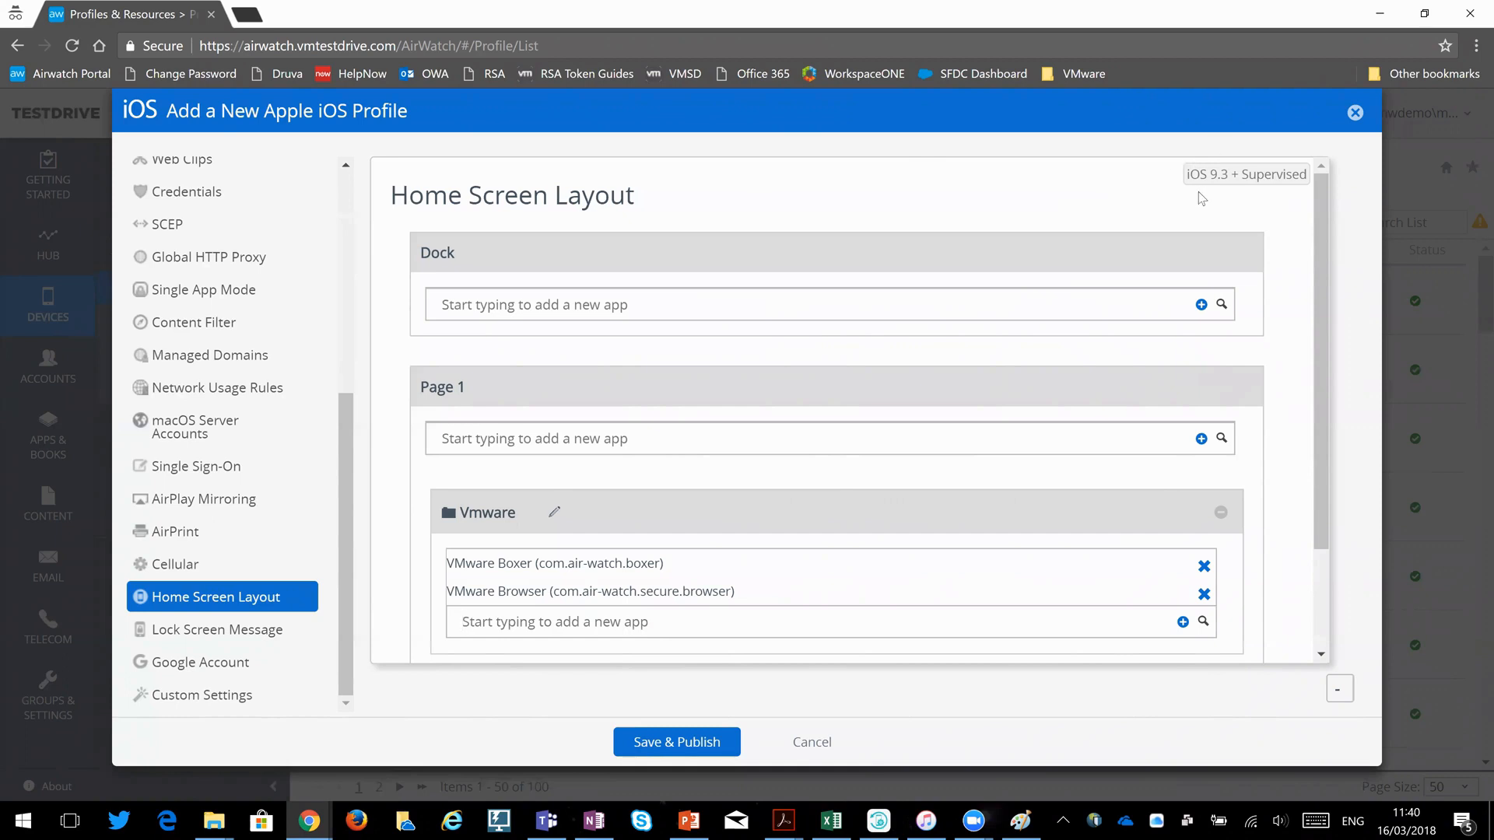
mouse_move(1183, 185)
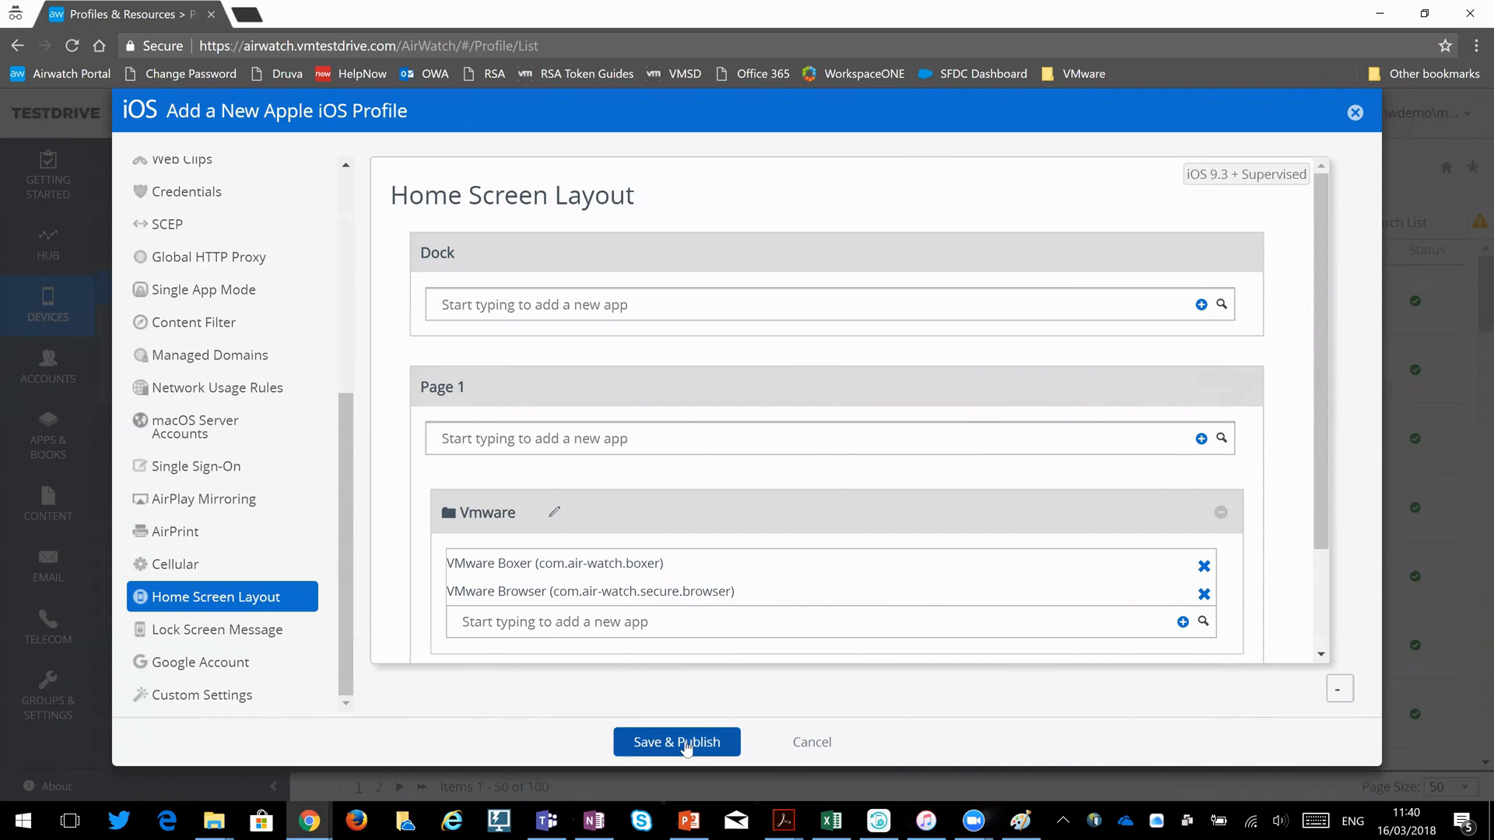
Save and publish past the no-smart-group warning, then locate Homescreen Folder (Not Assigned) in the list.
left_click(676, 742)
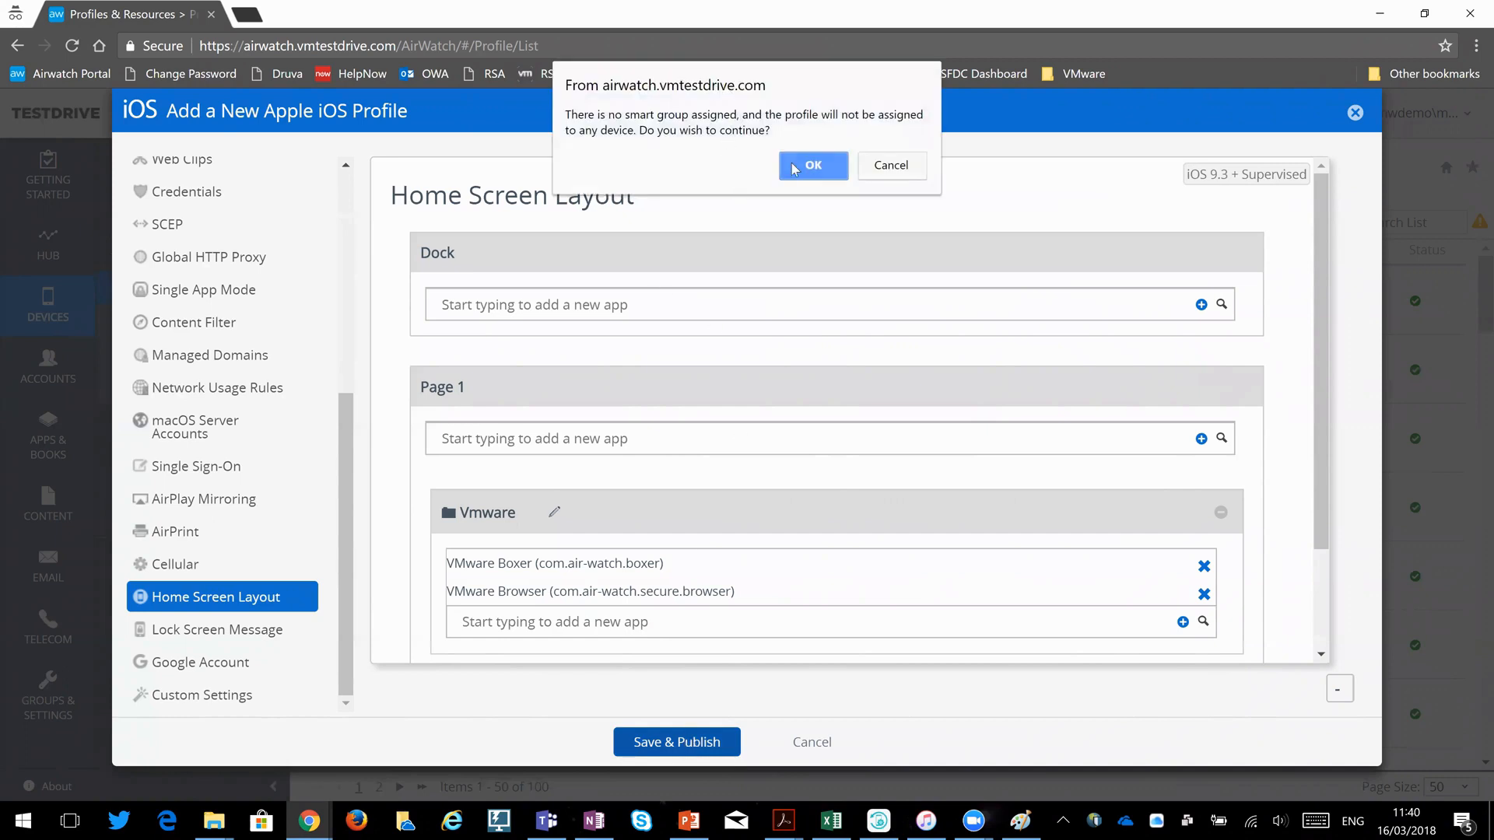
left_click(812, 165)
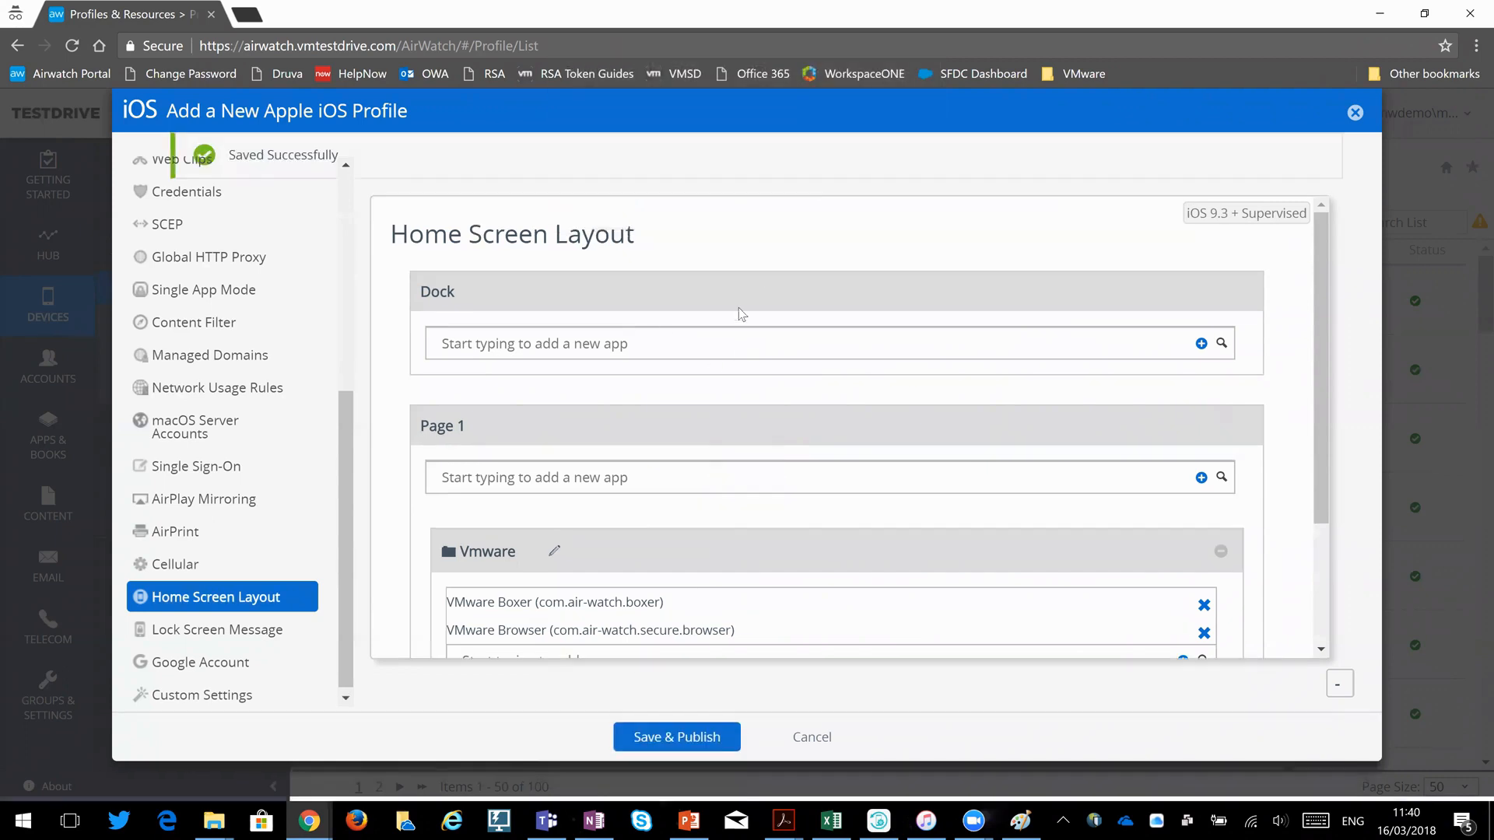
left_click(677, 736)
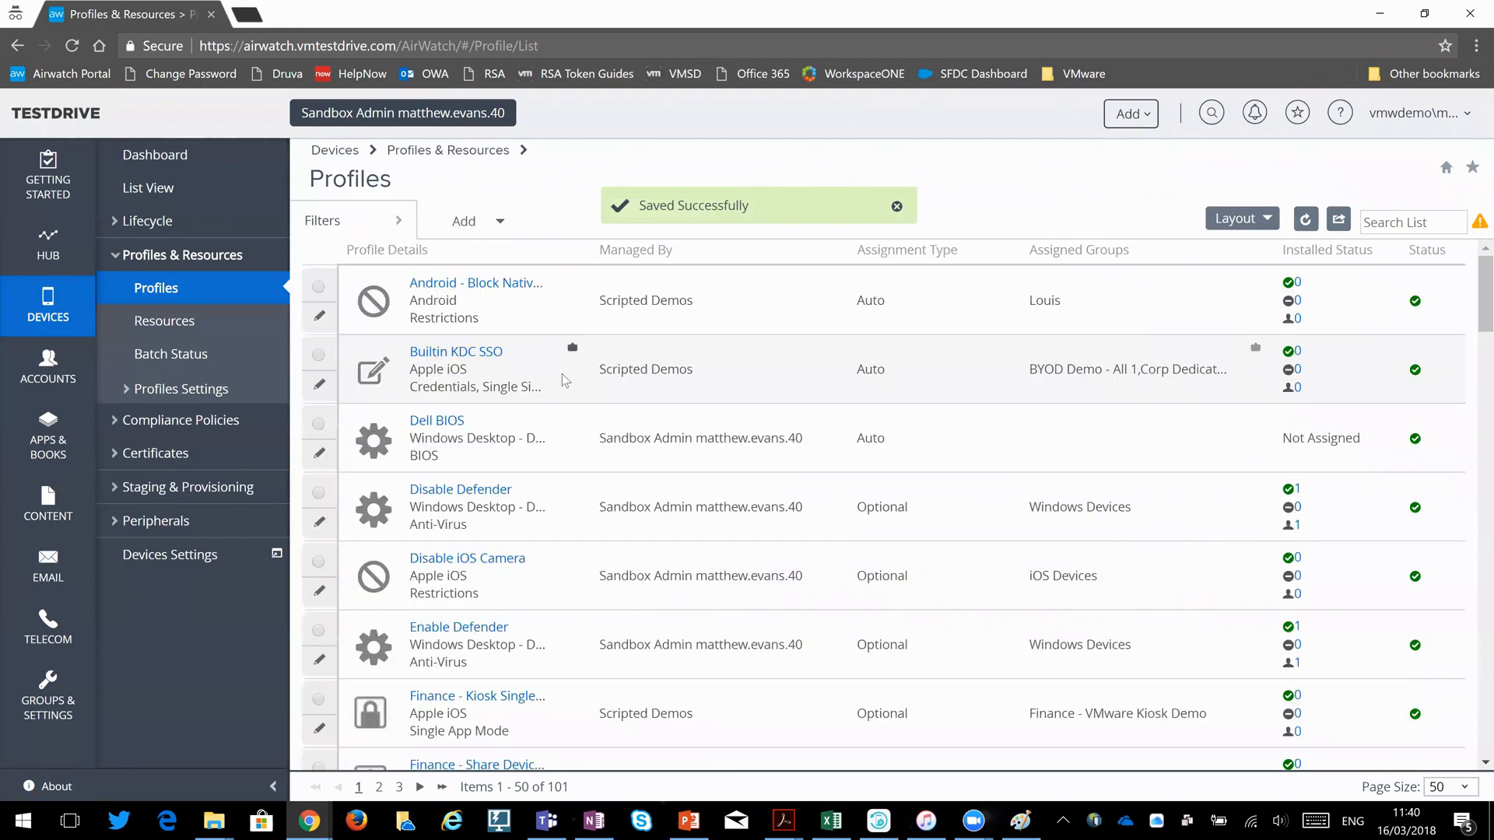
scroll("down", 3)
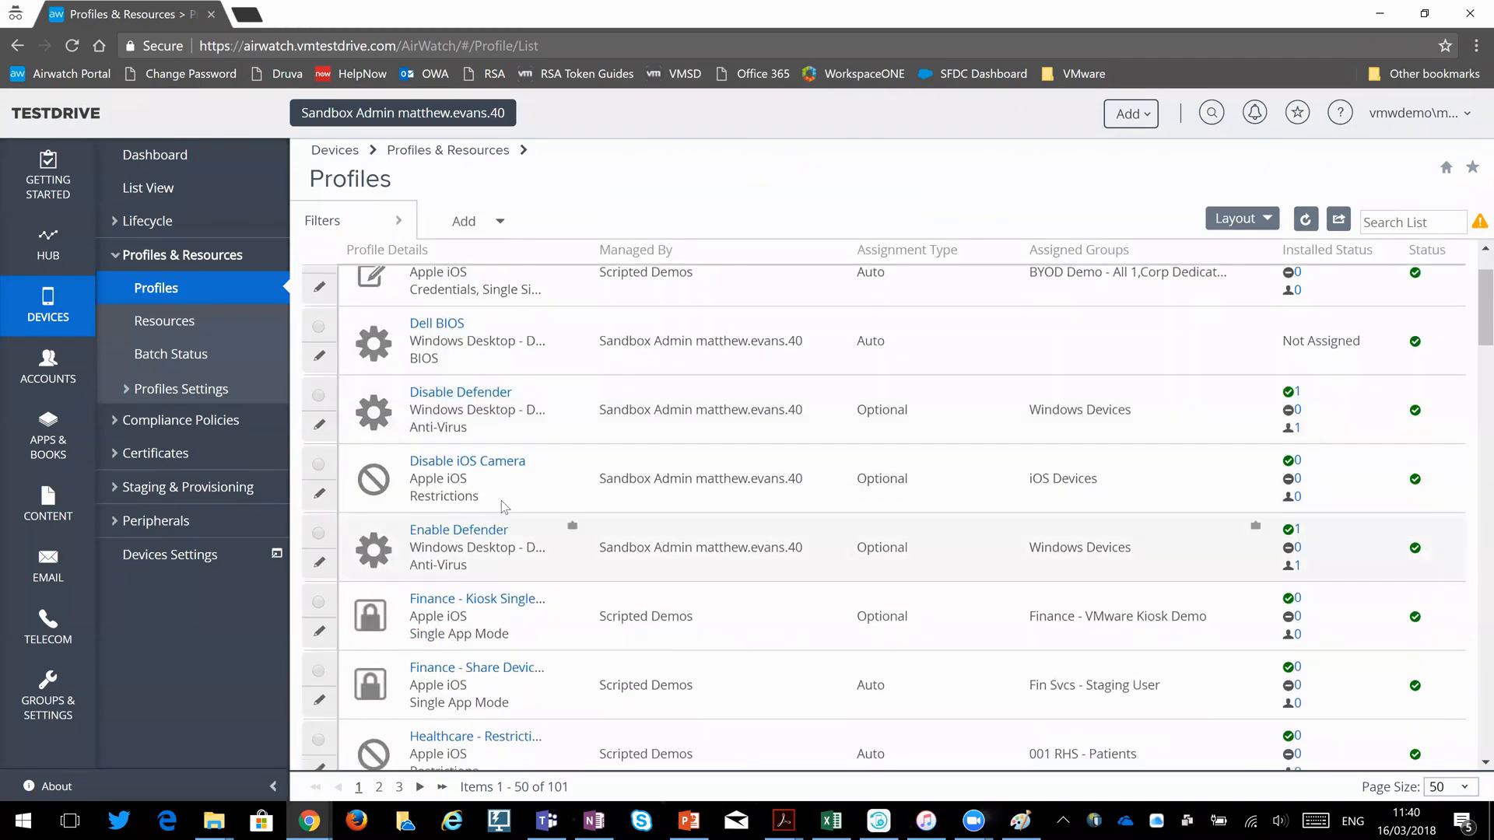
scroll("down", 3)
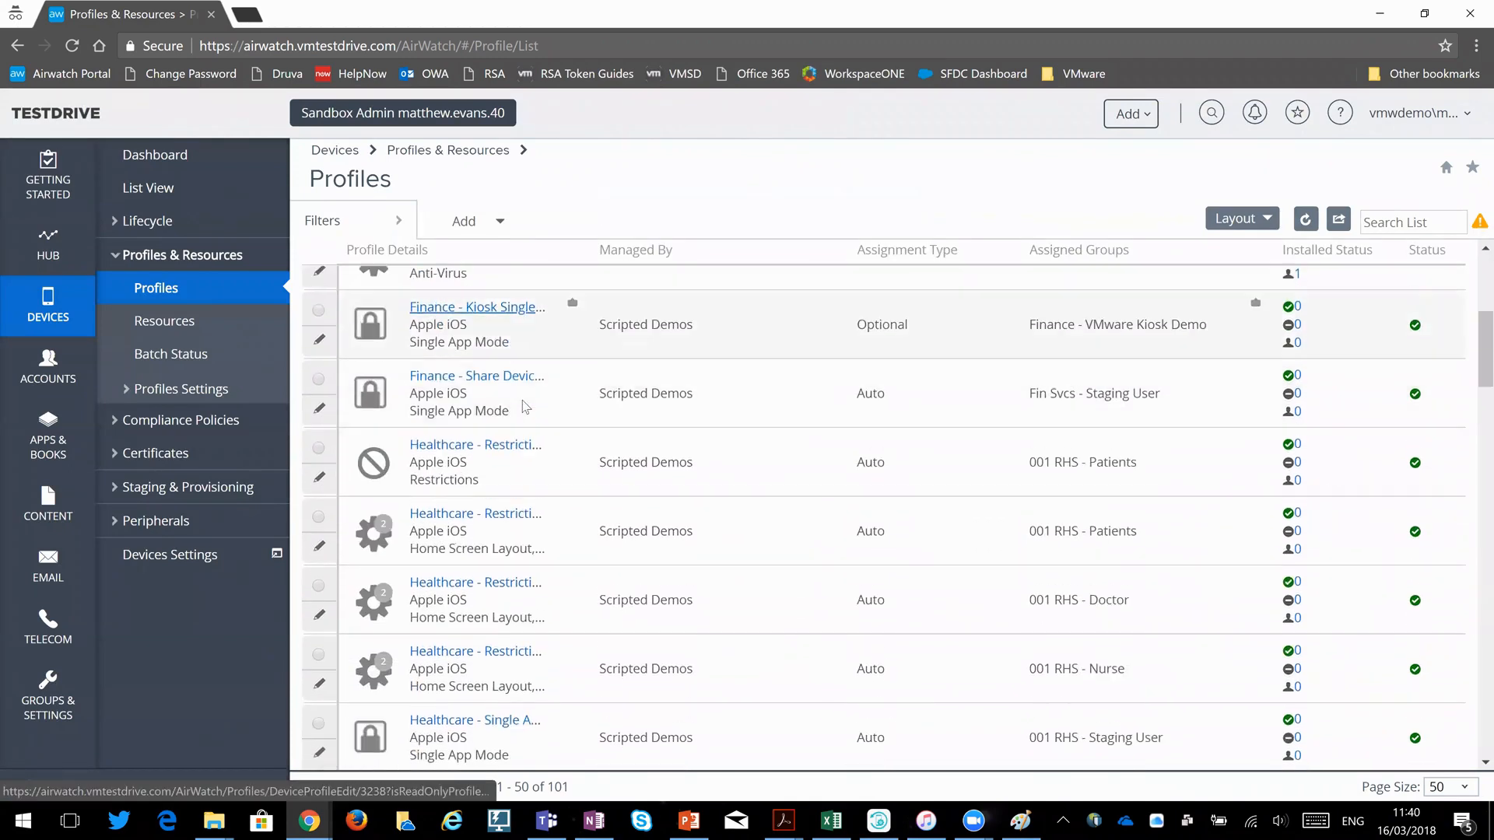
scroll("down", 3)
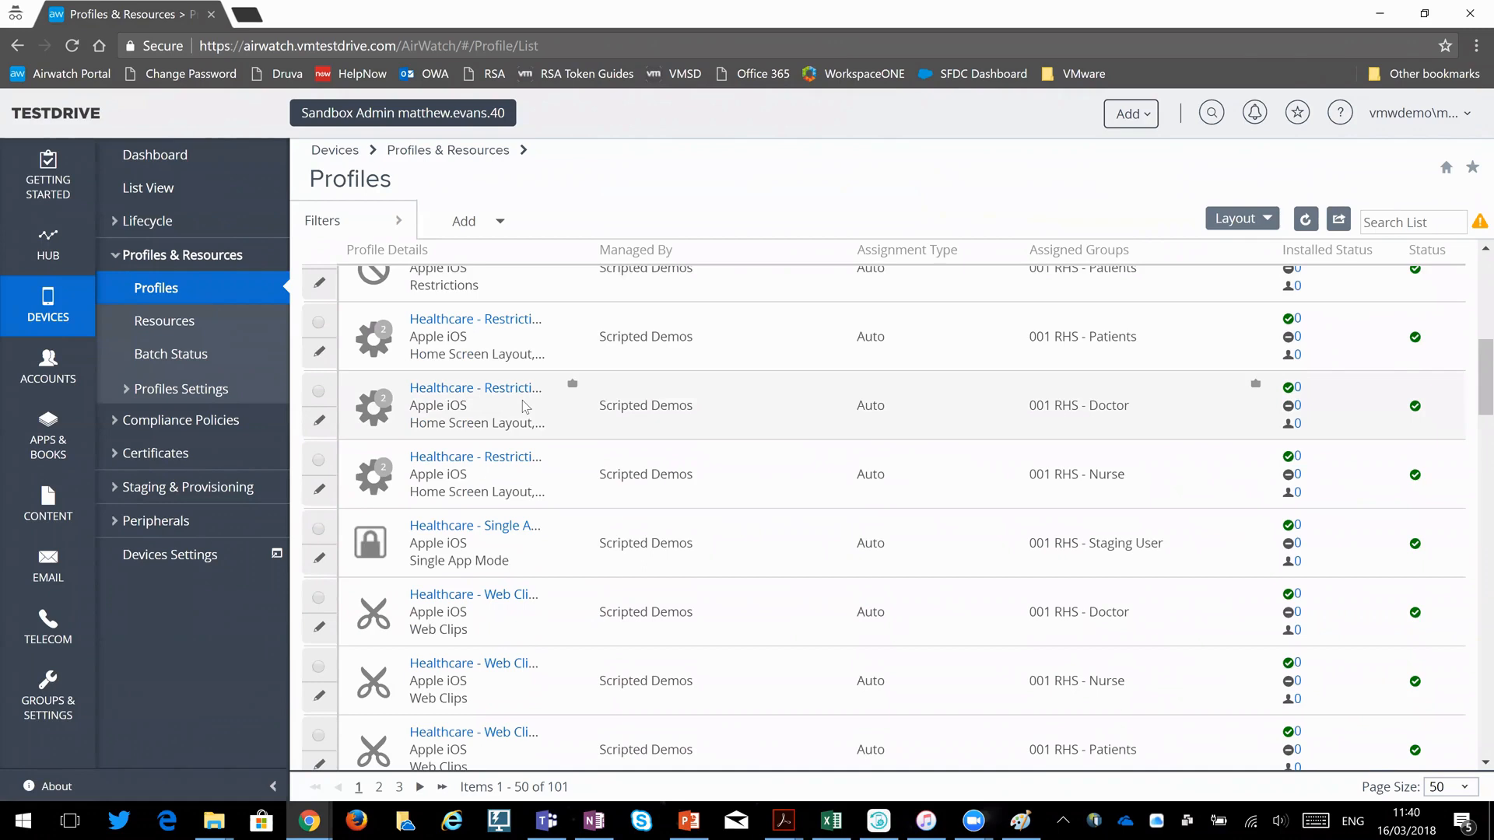
scroll("down", 3)
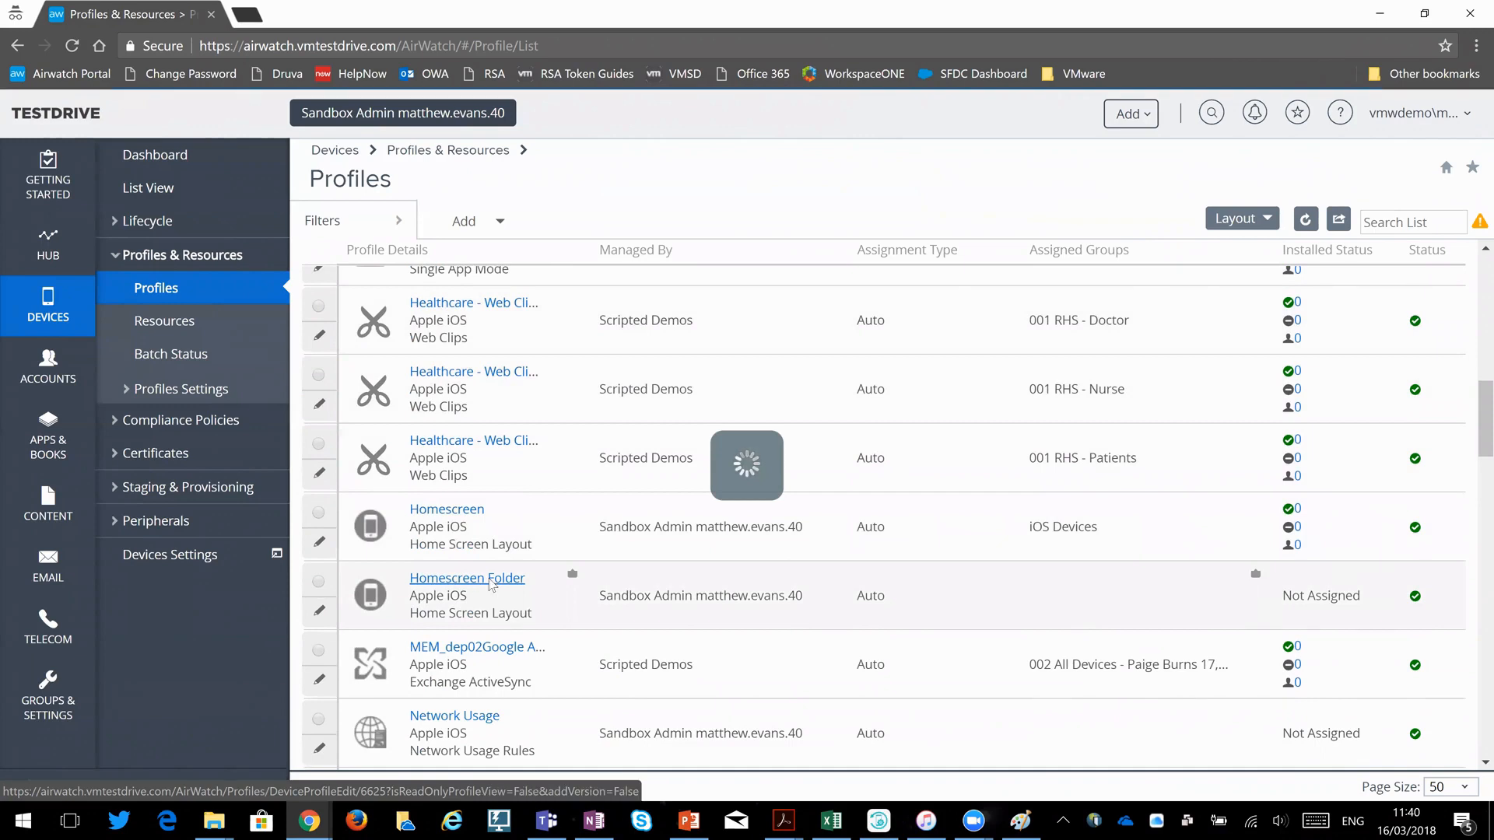
Assign Homescreen Folder to the iOS Devices group and save and publish it again.
left_click(467, 578)
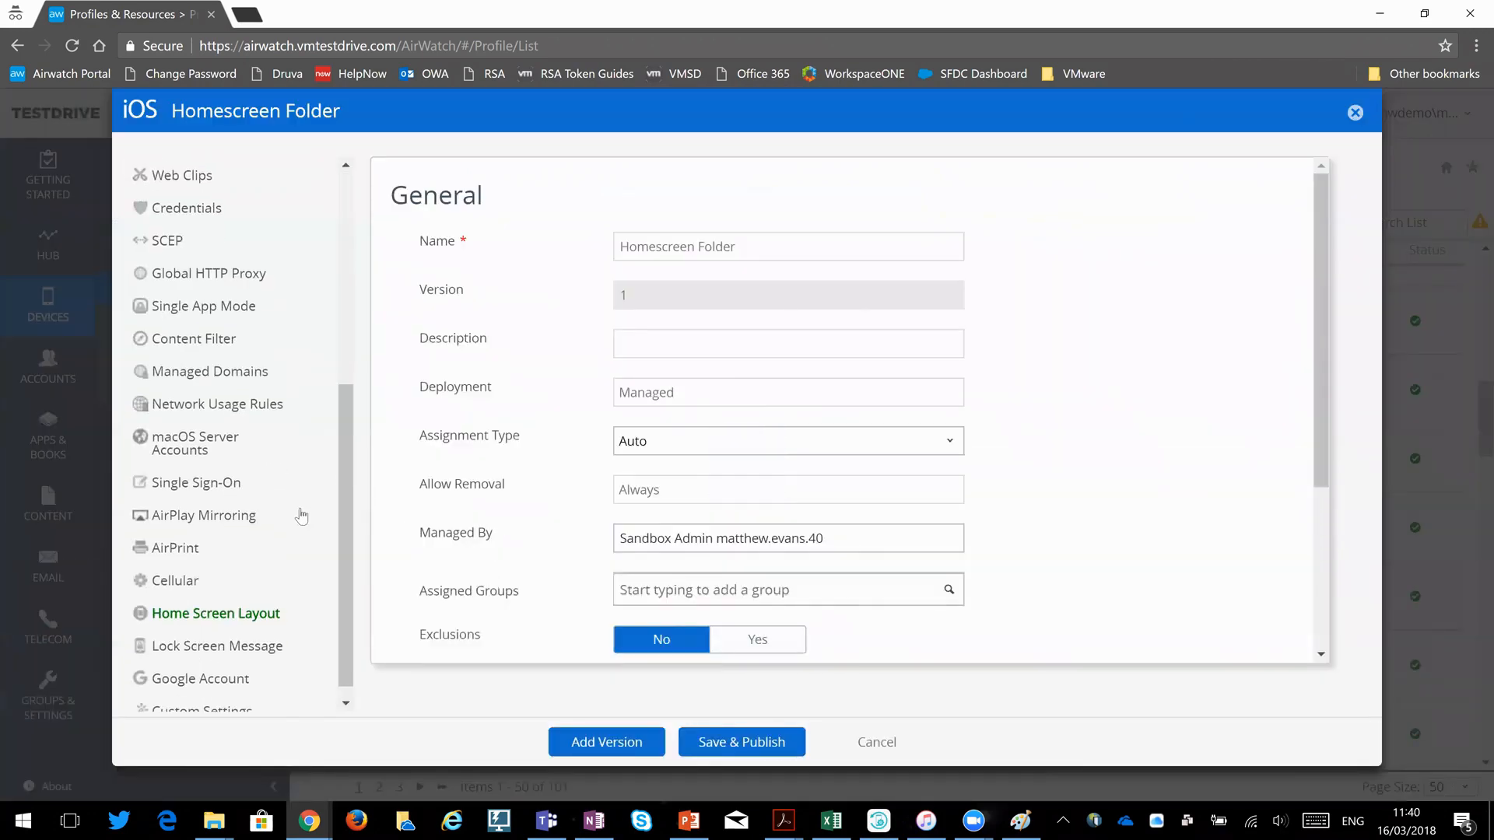
scroll("up", 3)
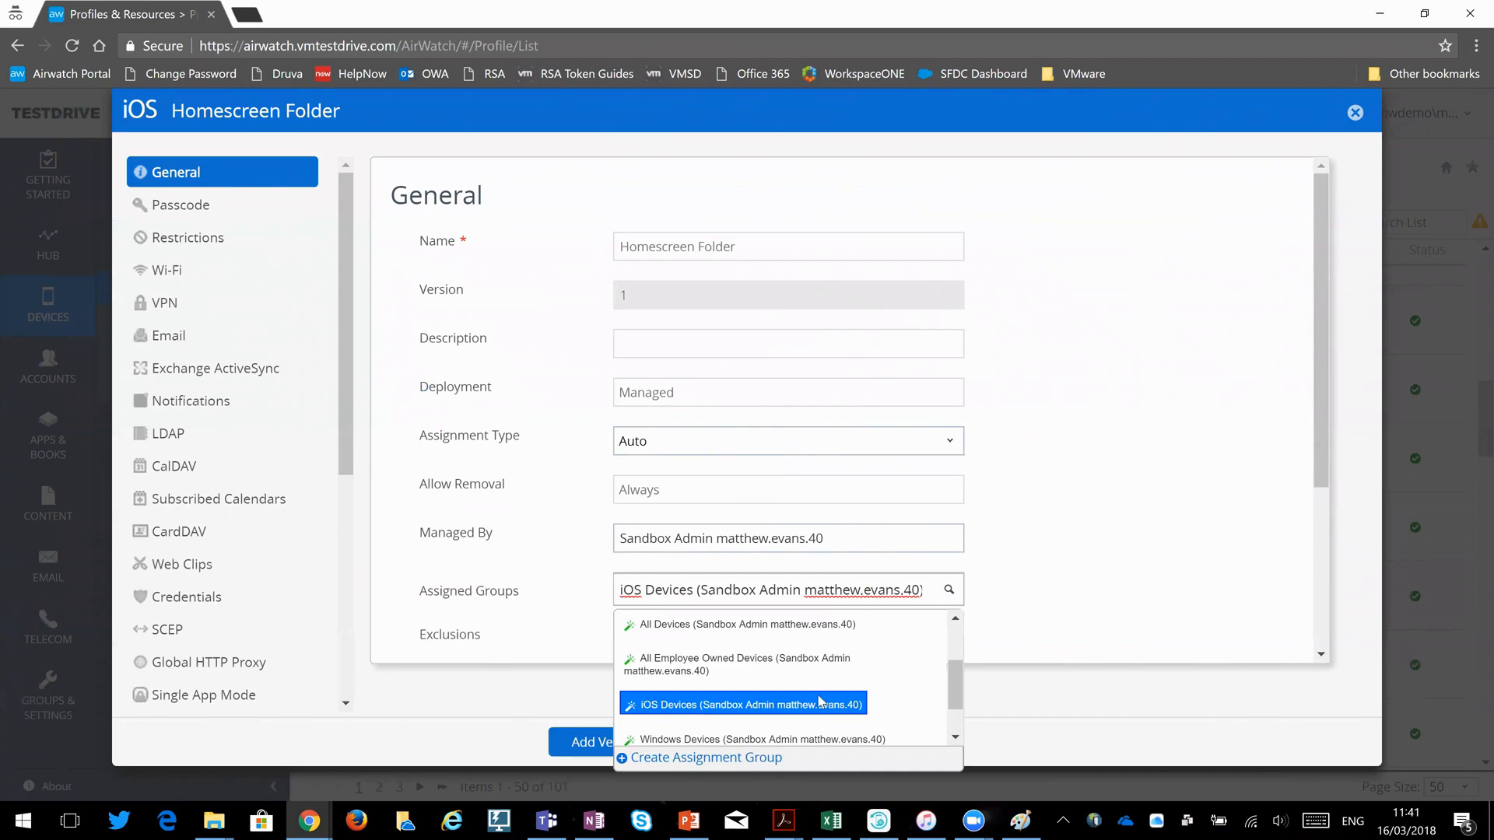
left_click(747, 704)
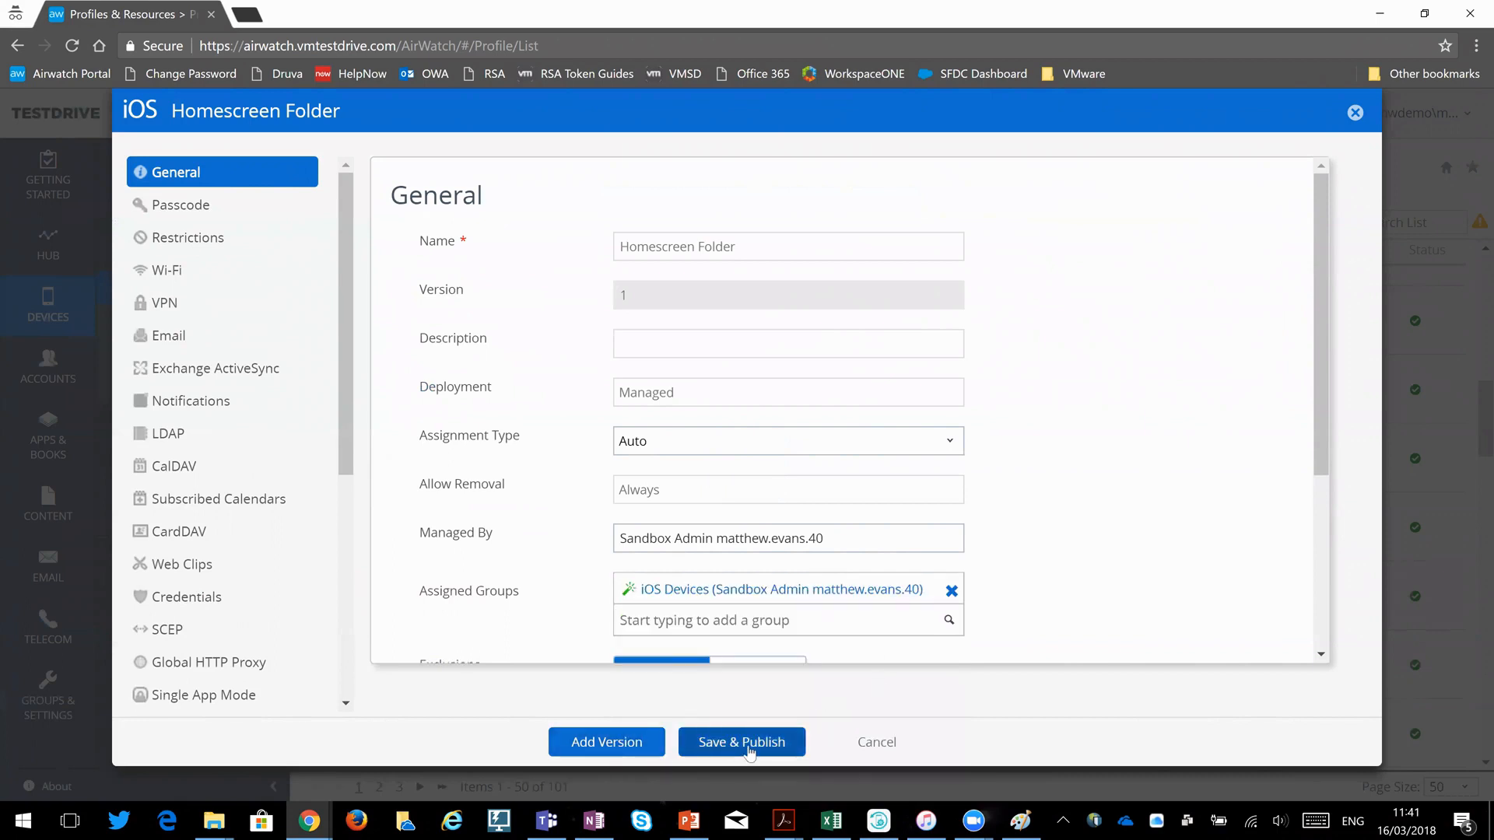
left_click(741, 741)
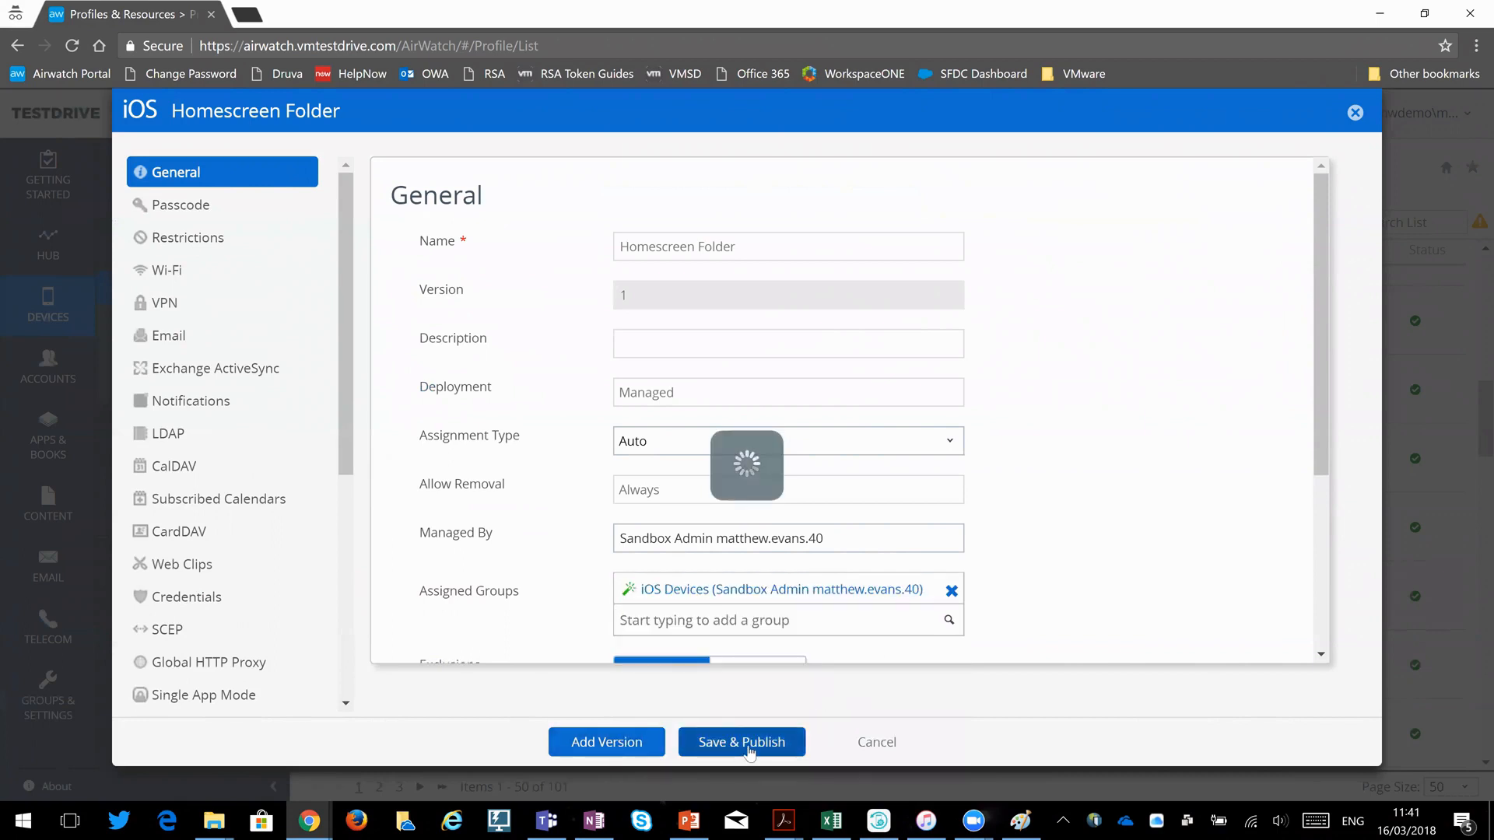
left_click(741, 742)
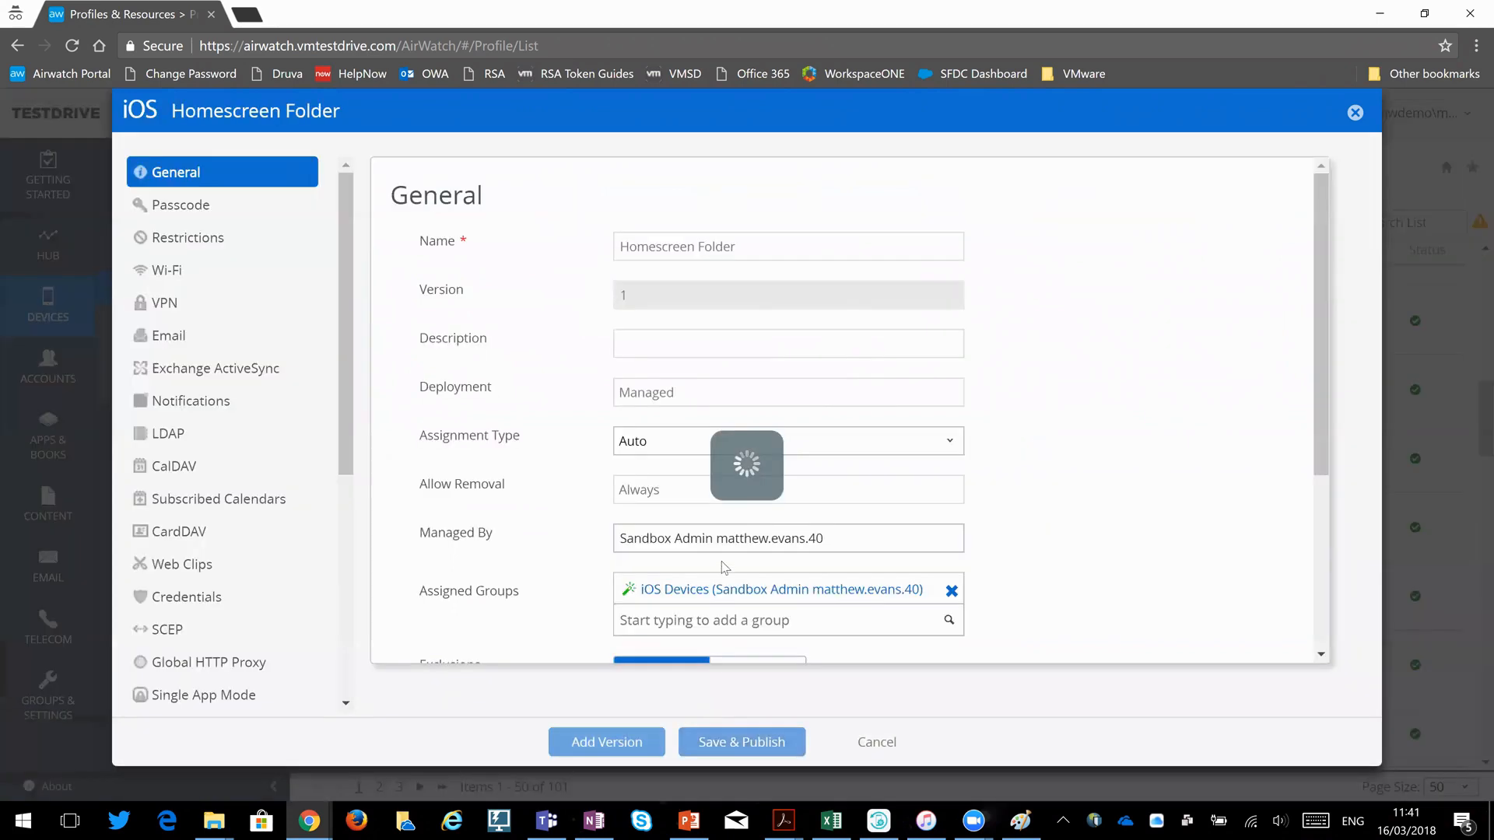
left_click(741, 741)
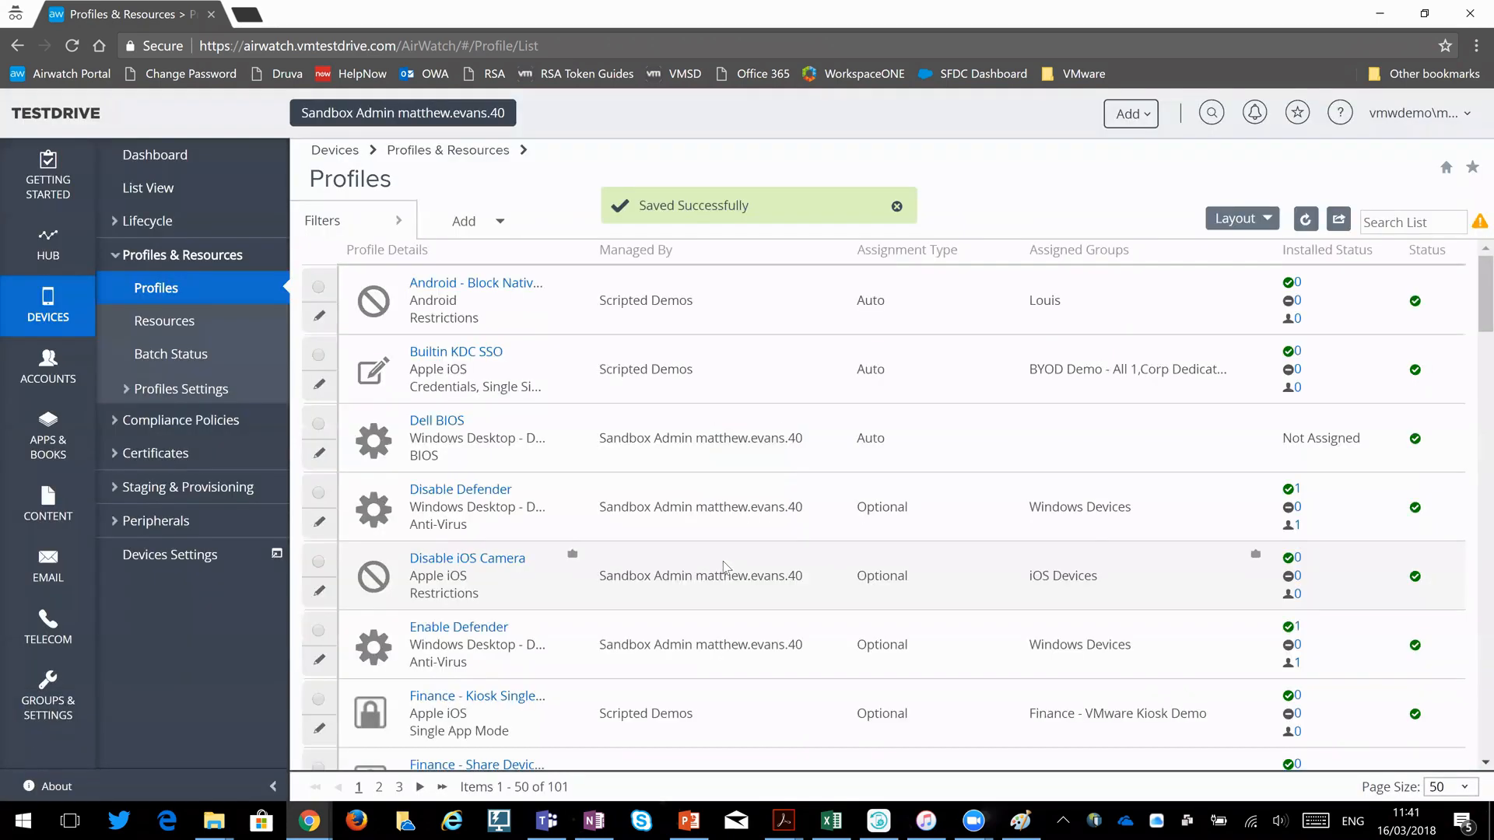
left_click(896, 205)
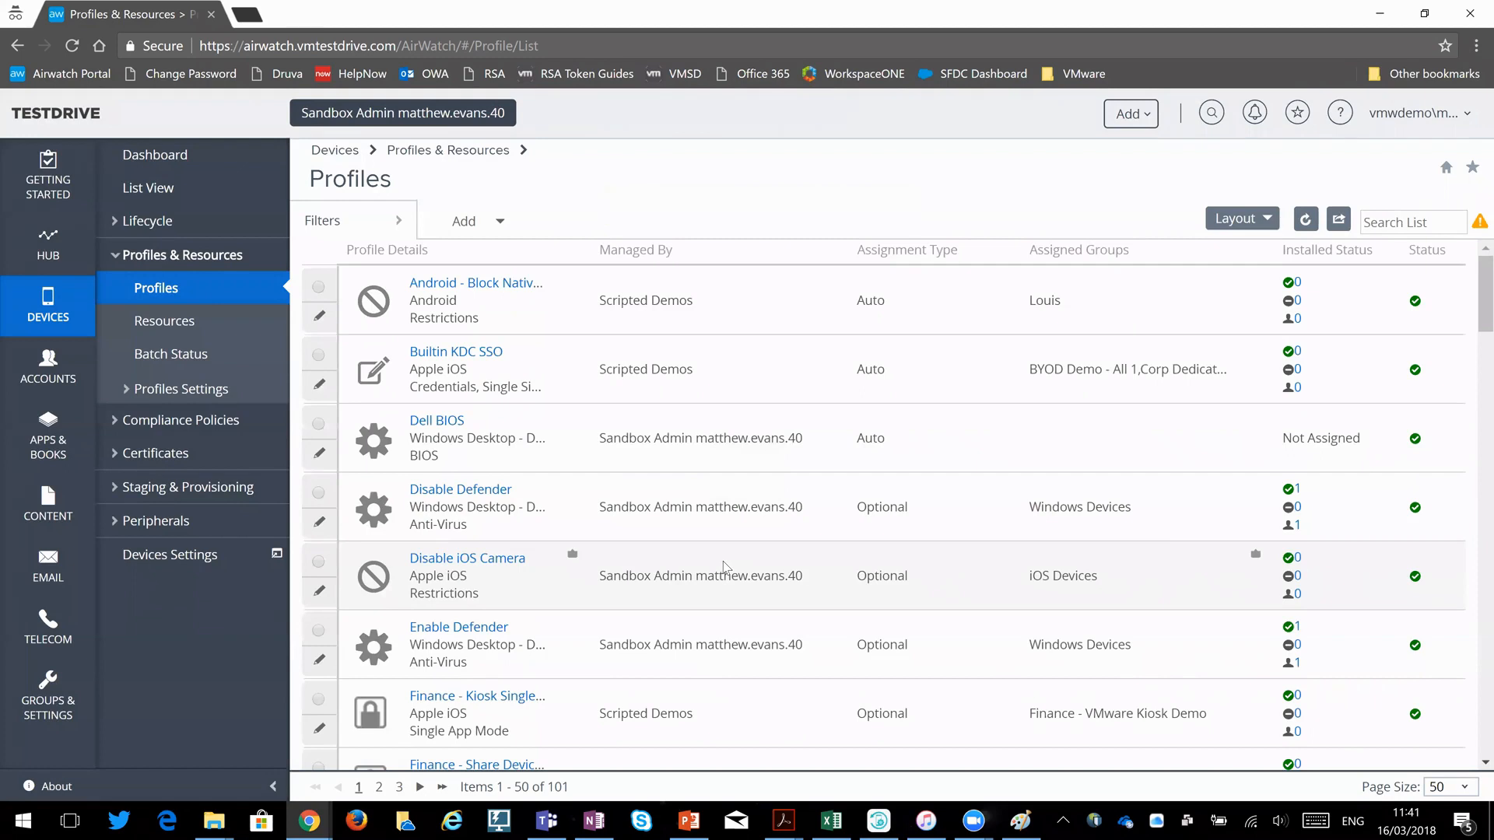